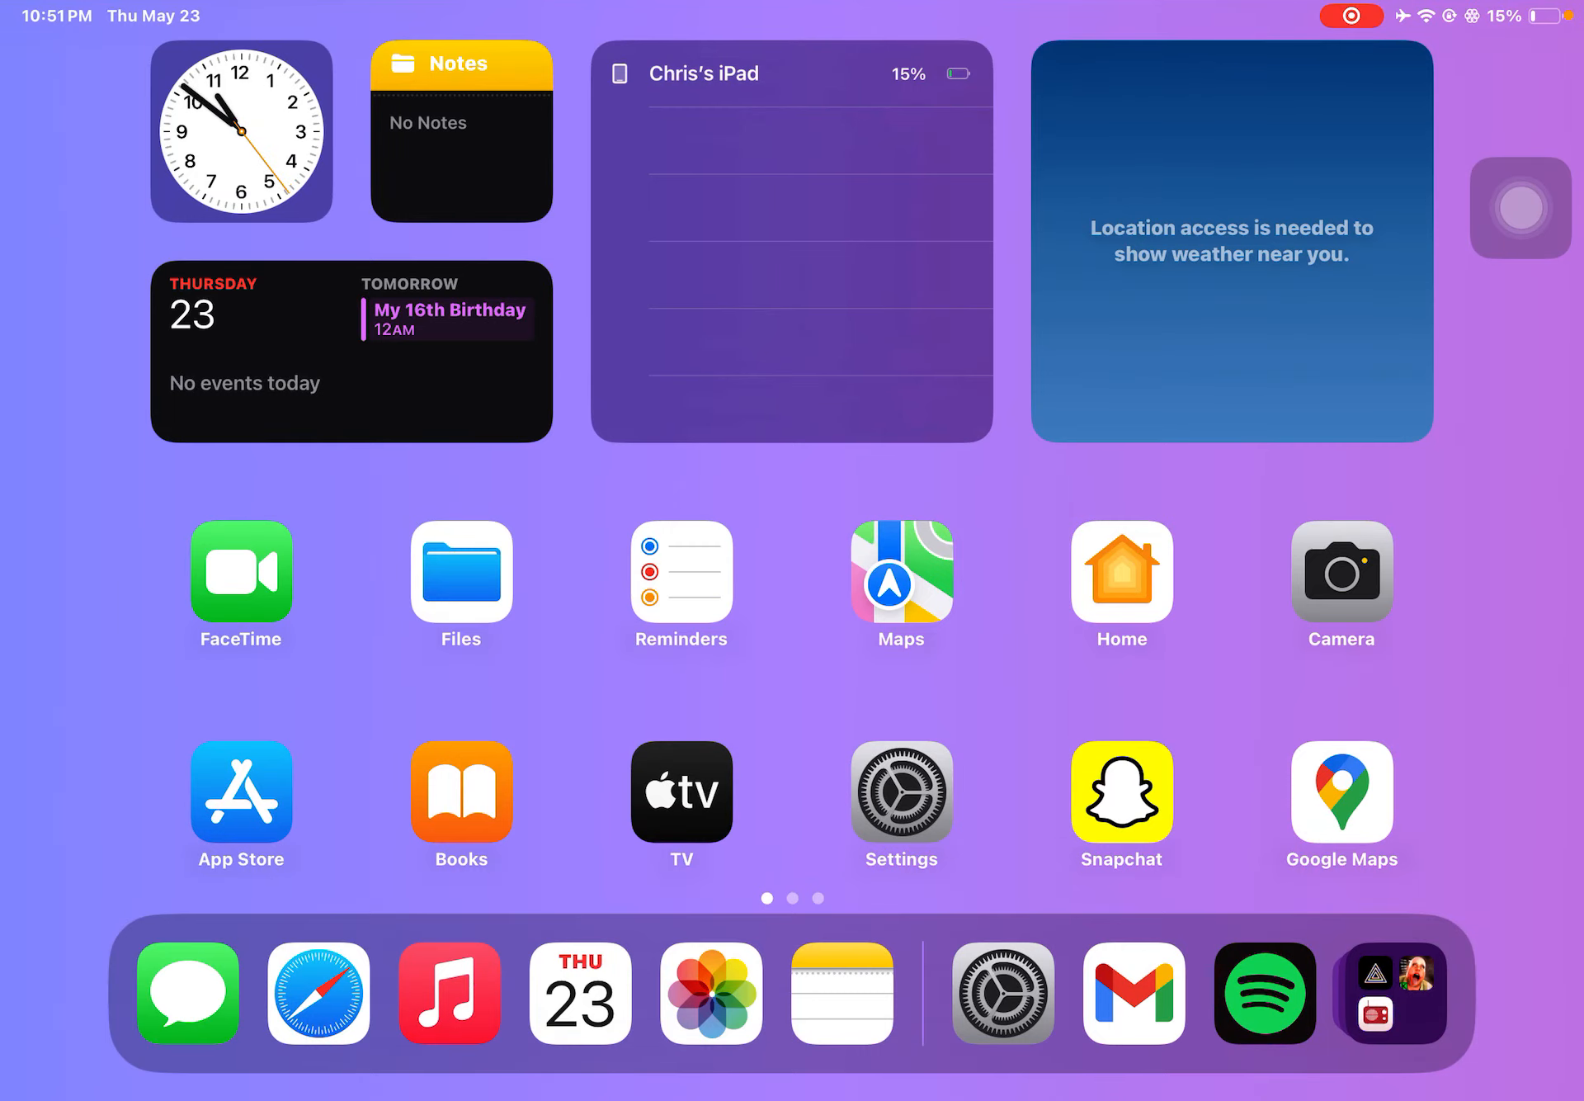
# Toggle Wi-Fi off then on so the iPad reconnects to Rogerswifi2008
pyautogui.hscroll(-3)
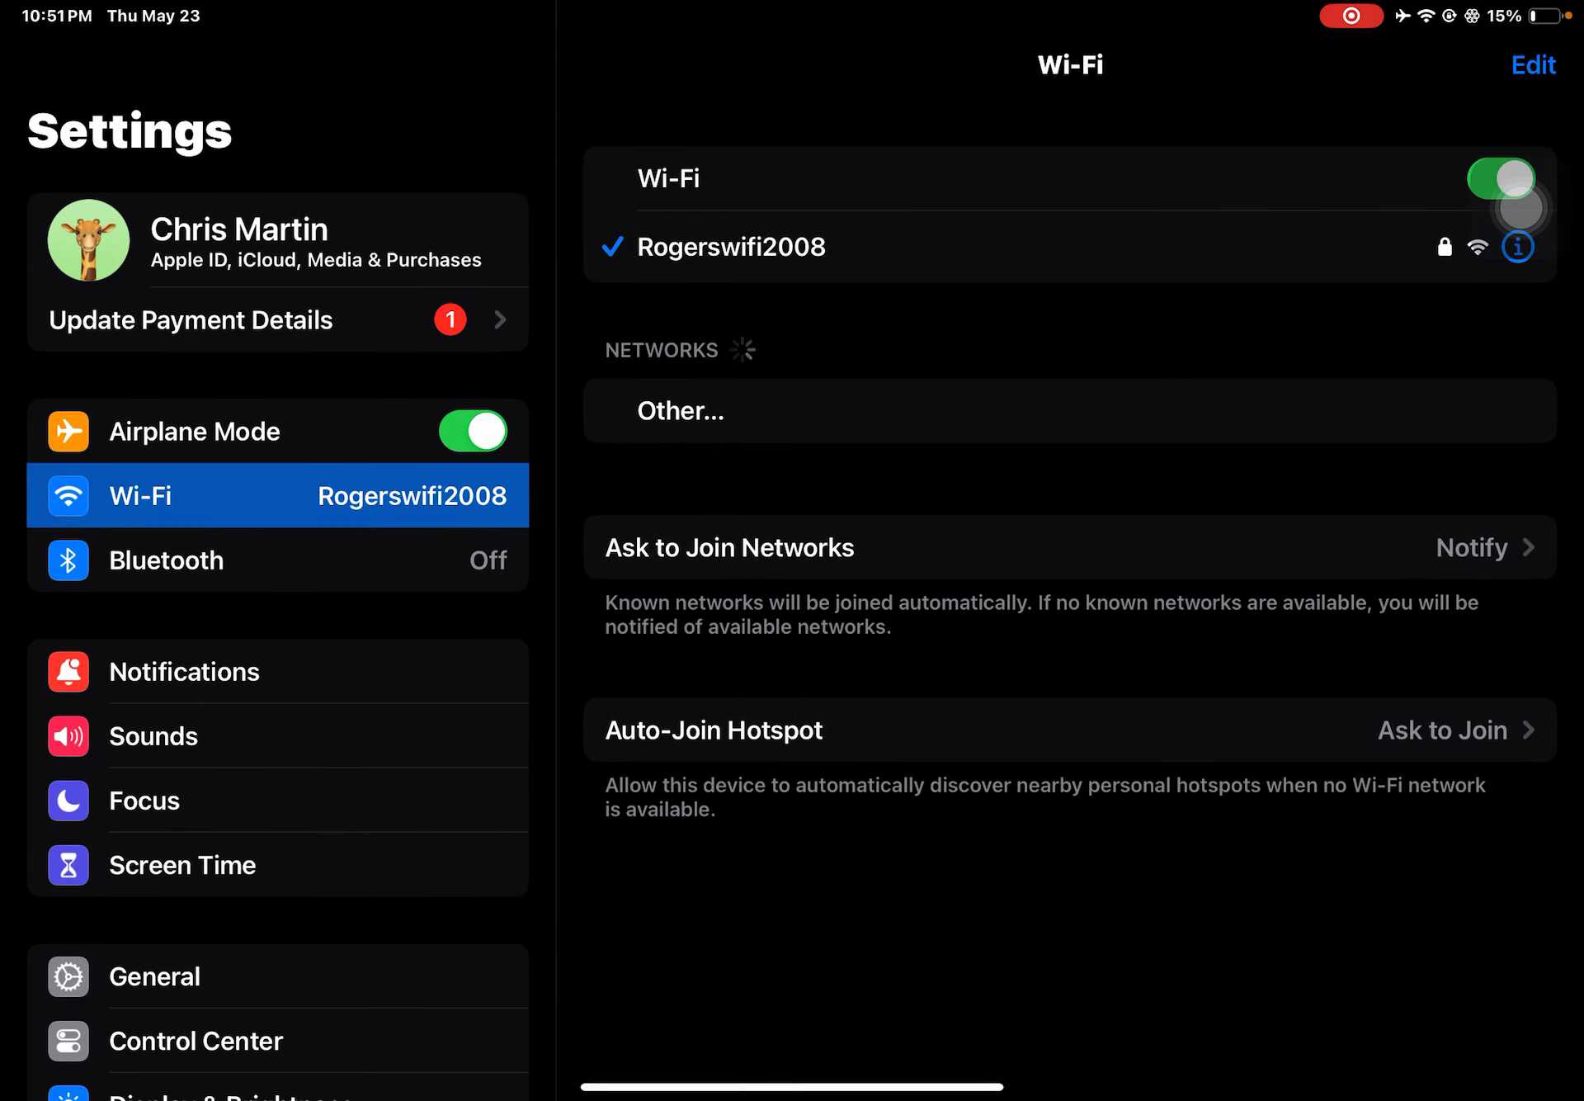
pyautogui.click(1500, 178)
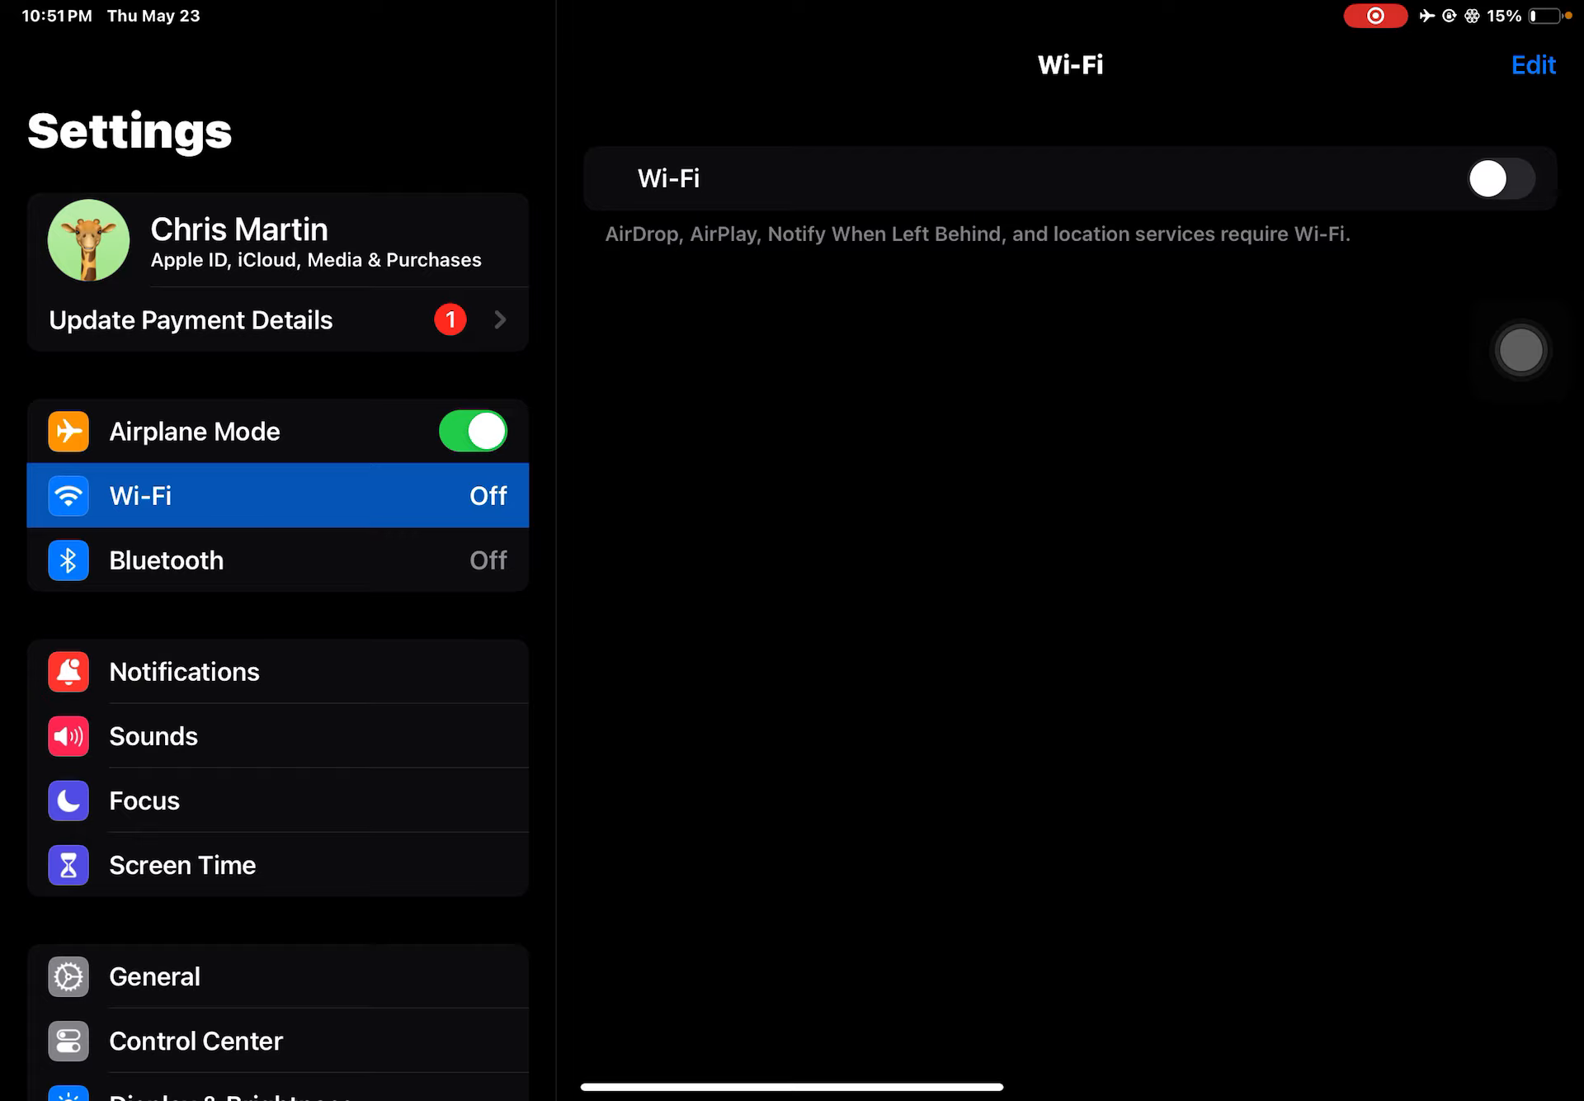
pyautogui.click(1500, 178)
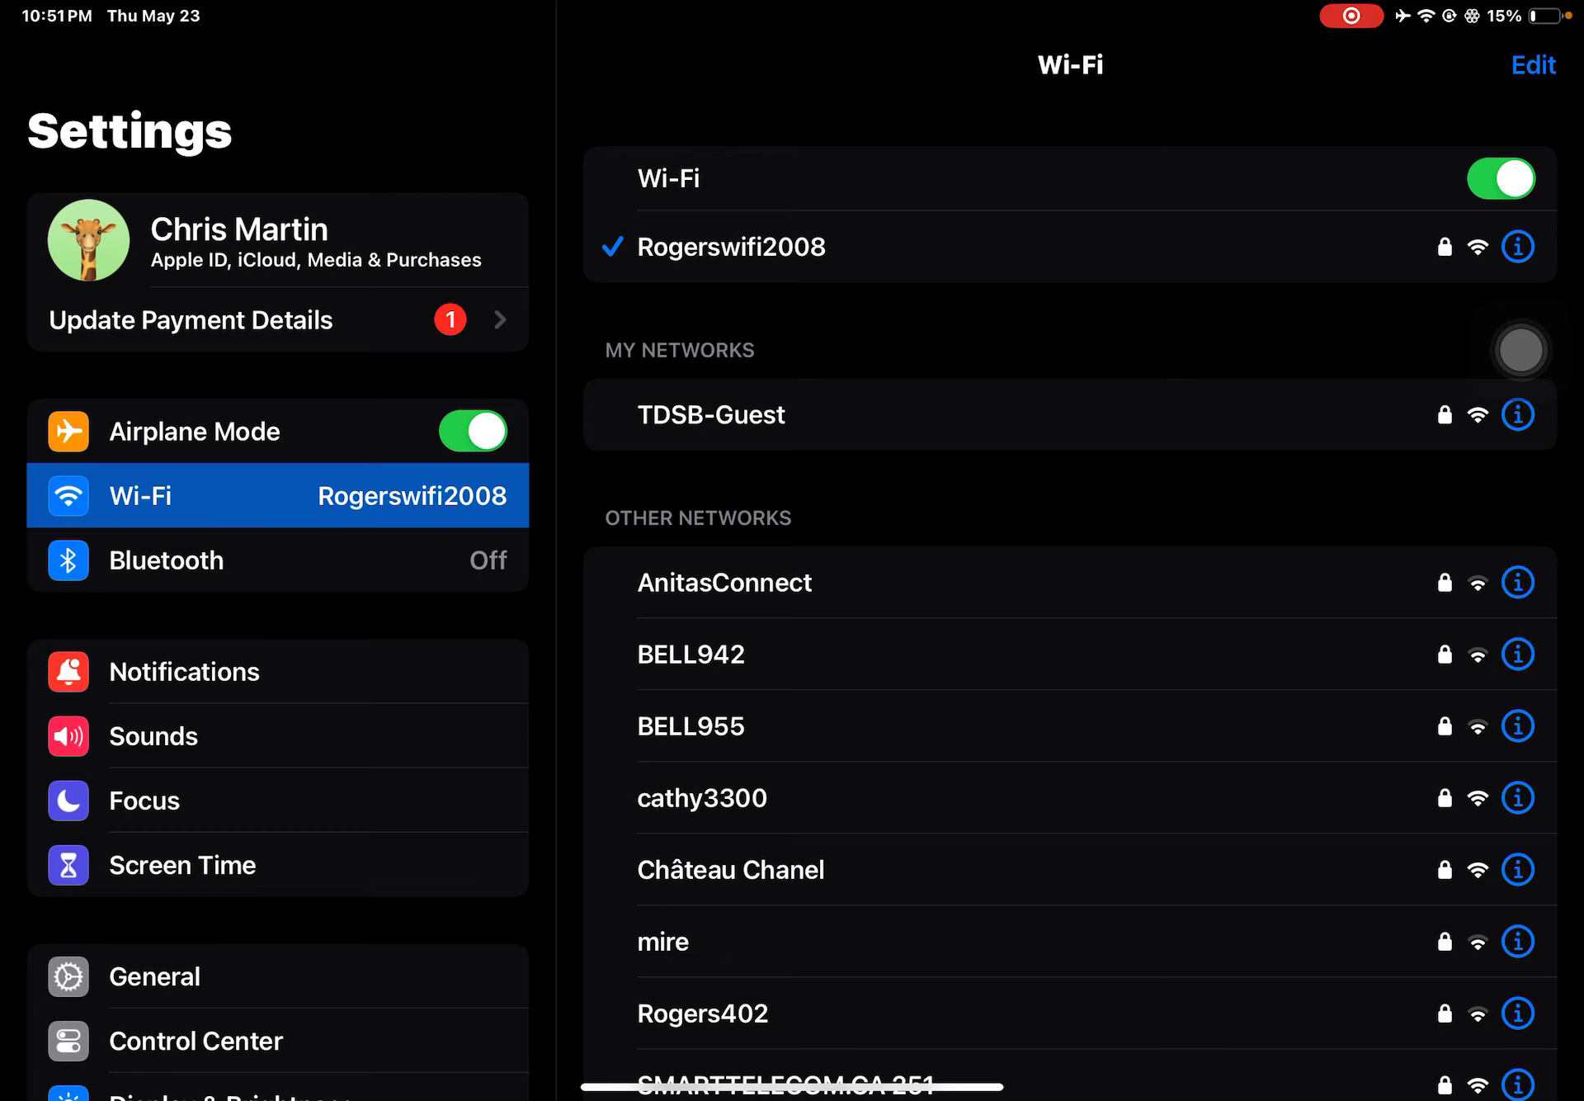
pyautogui.scroll(-3)
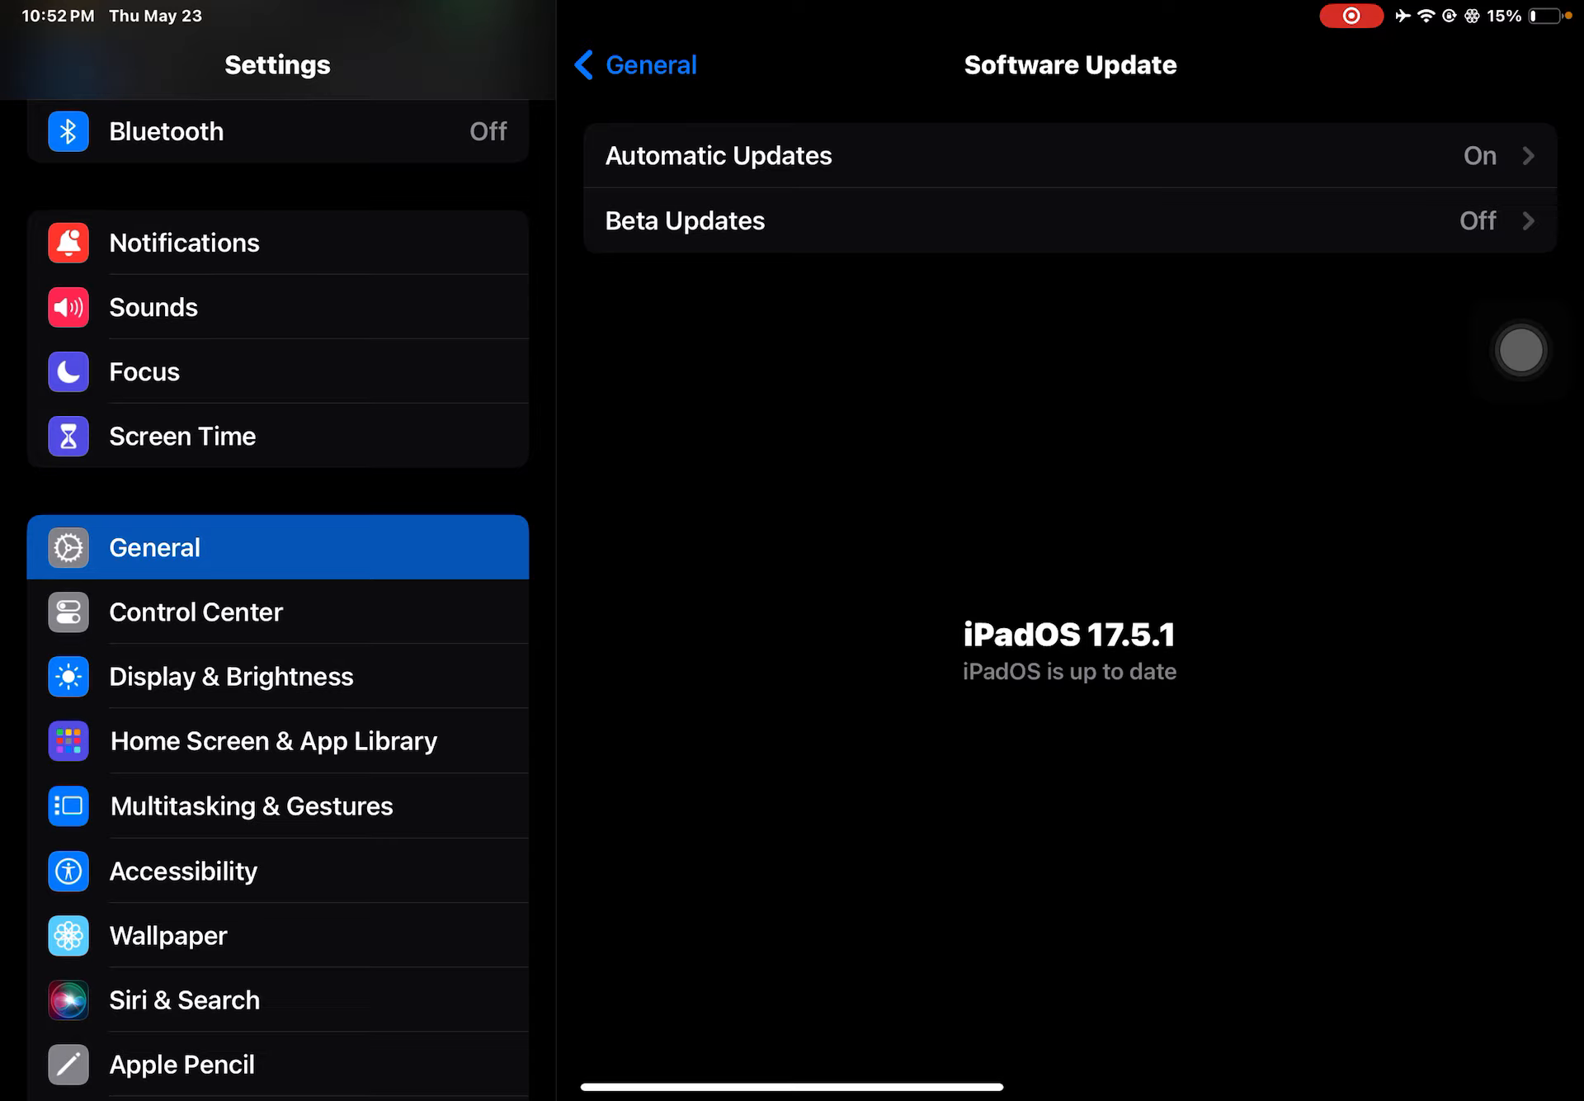
# Back out of Software Update and iPad Storage to the General page
pyautogui.click(634, 64)
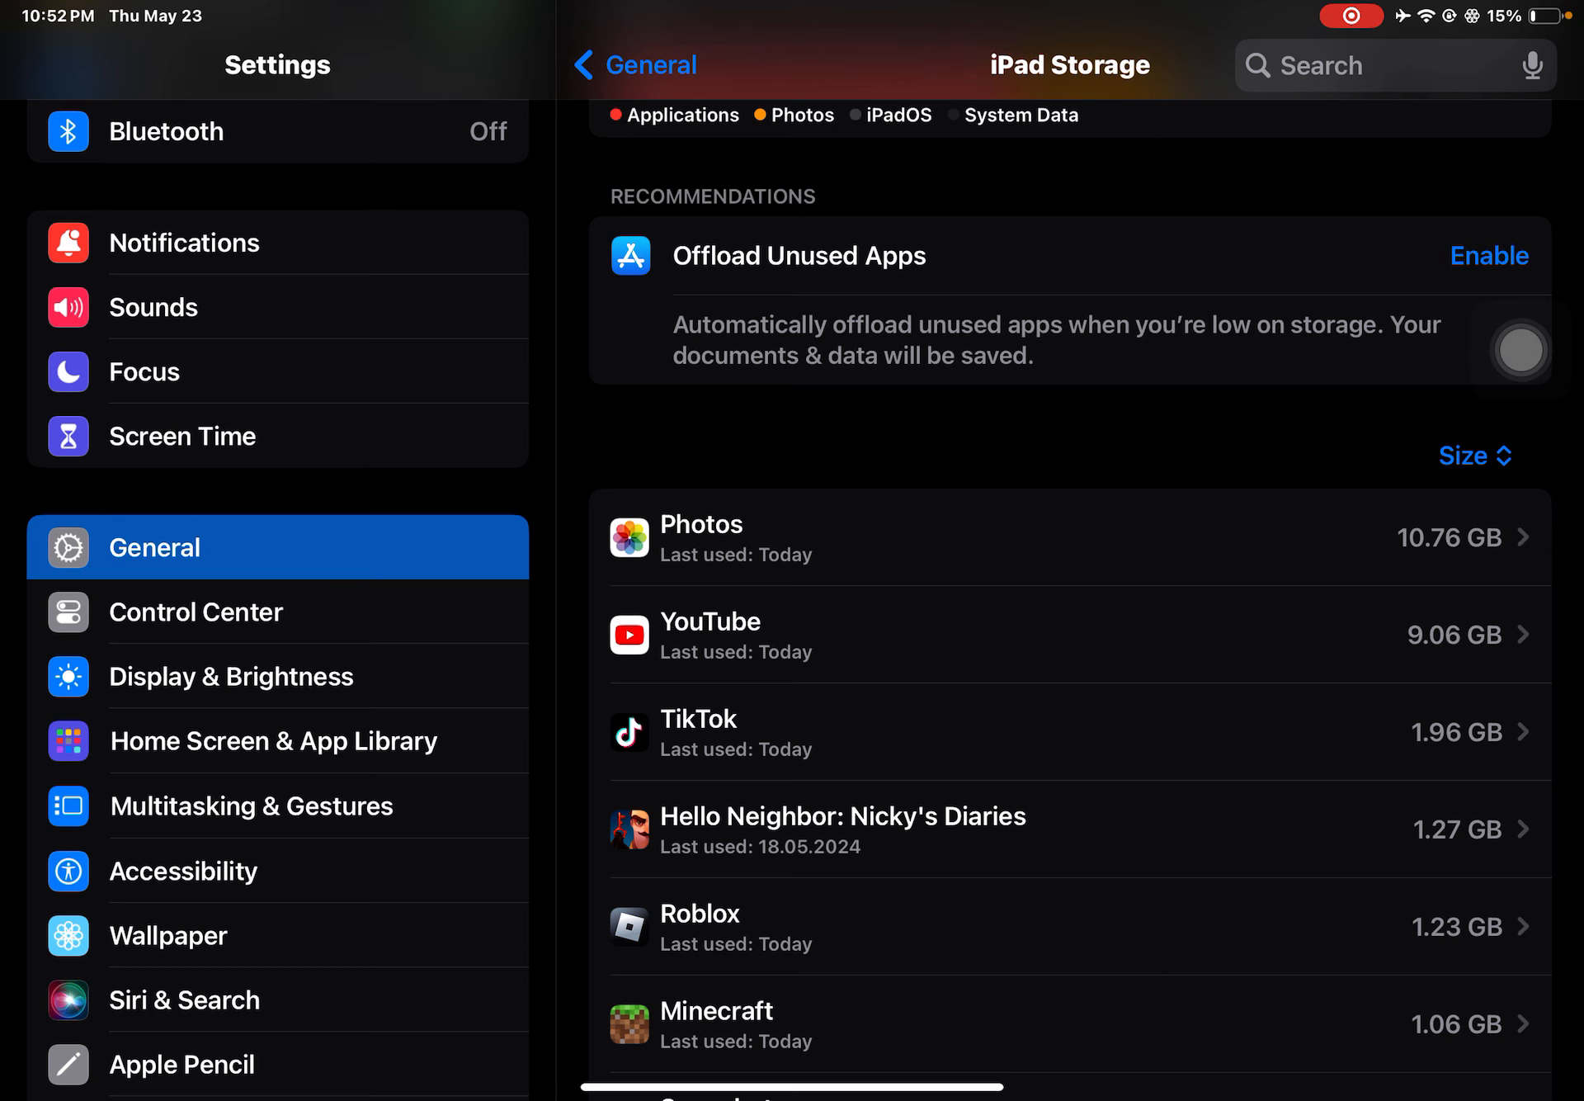
pyautogui.click(632, 65)
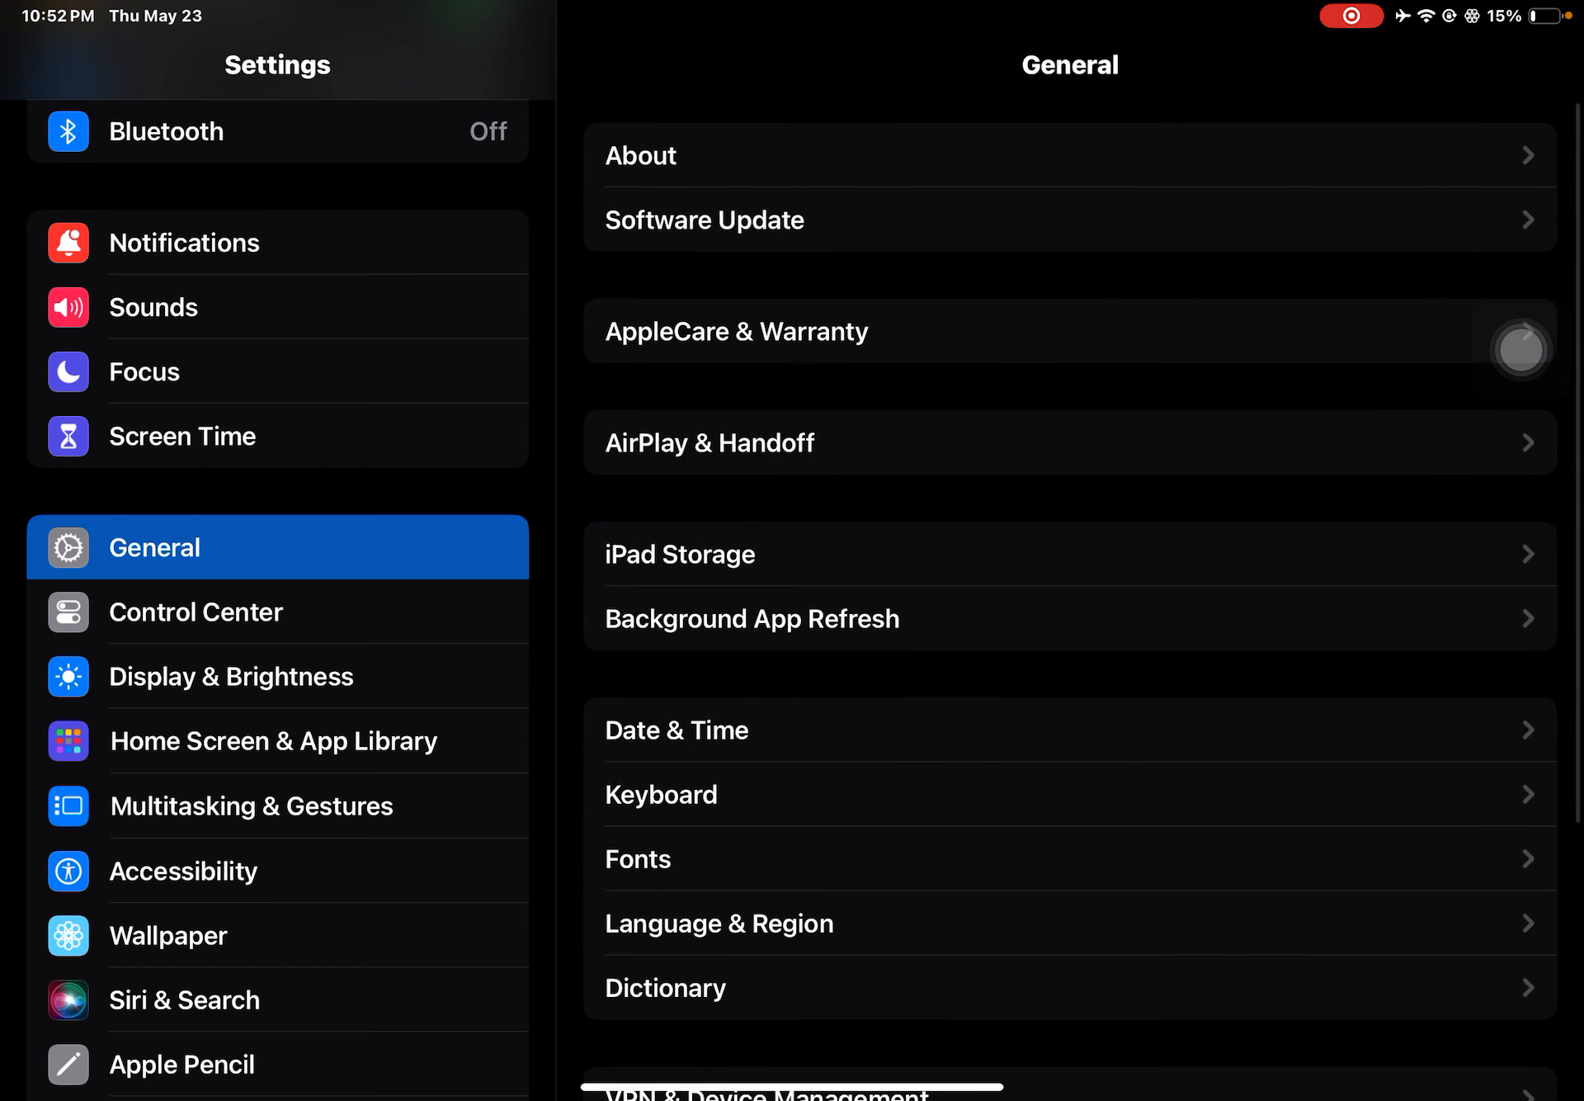
# In Privacy & Security, switch Location Services off and confirm Turn Off
pyautogui.scroll(-3)
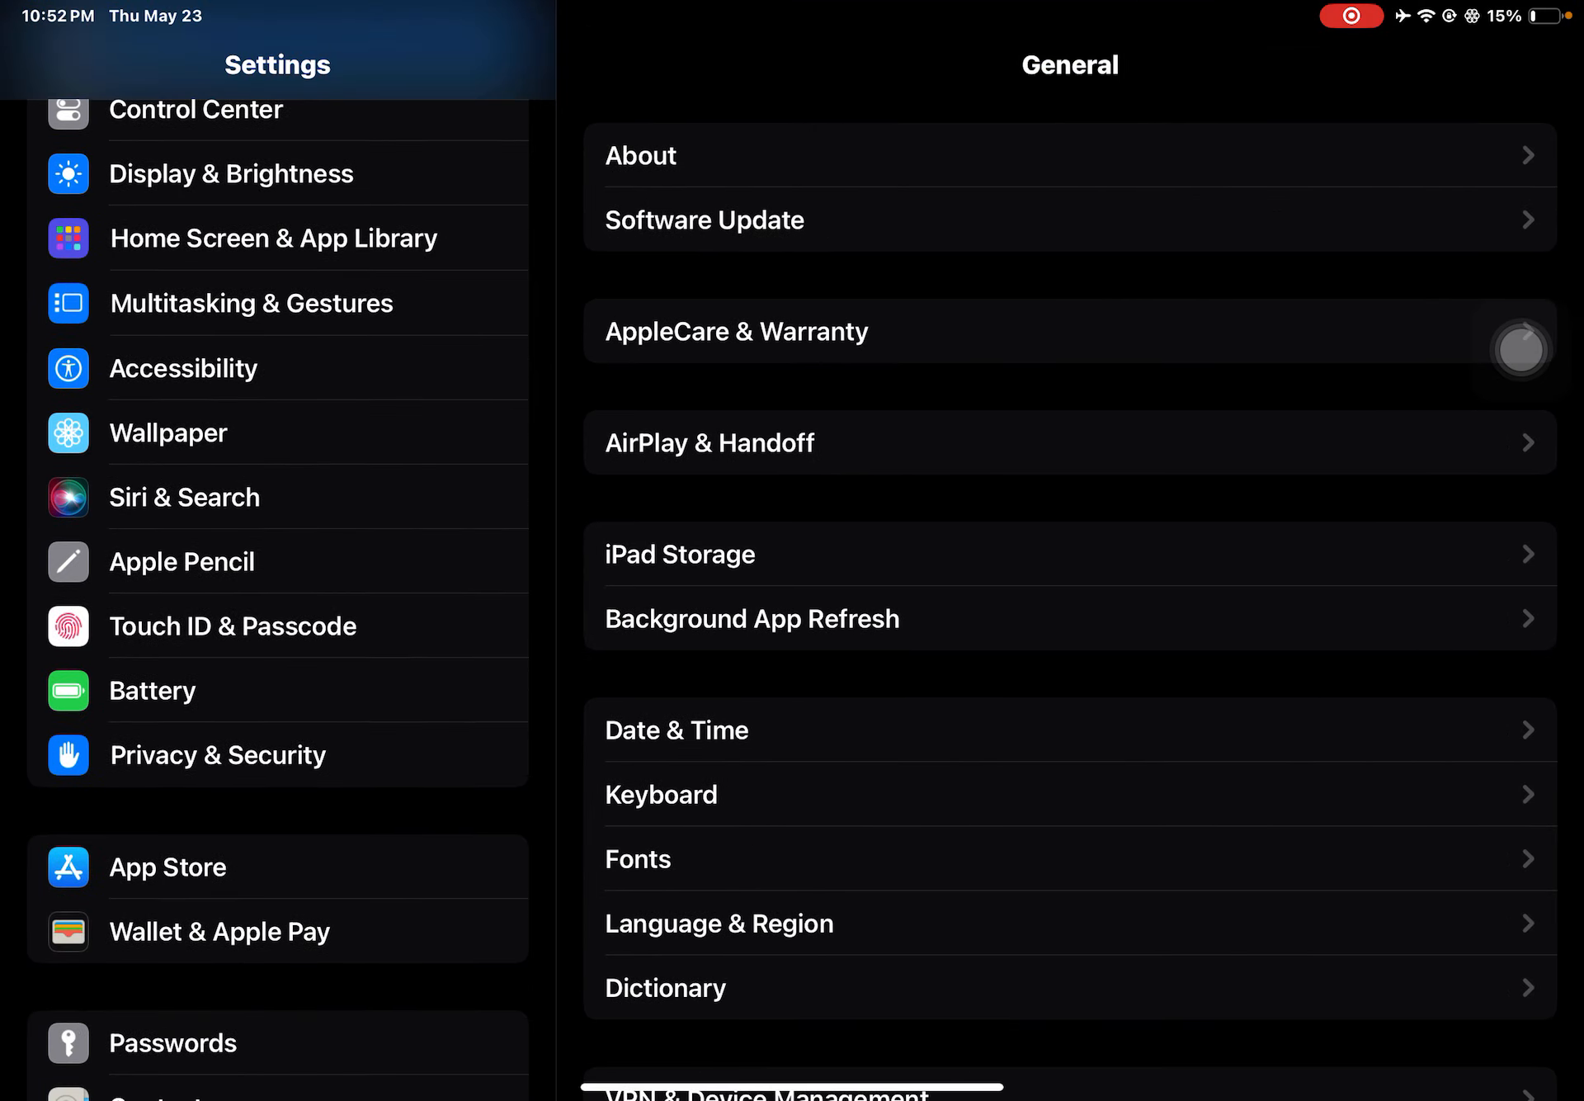
pyautogui.click(216, 754)
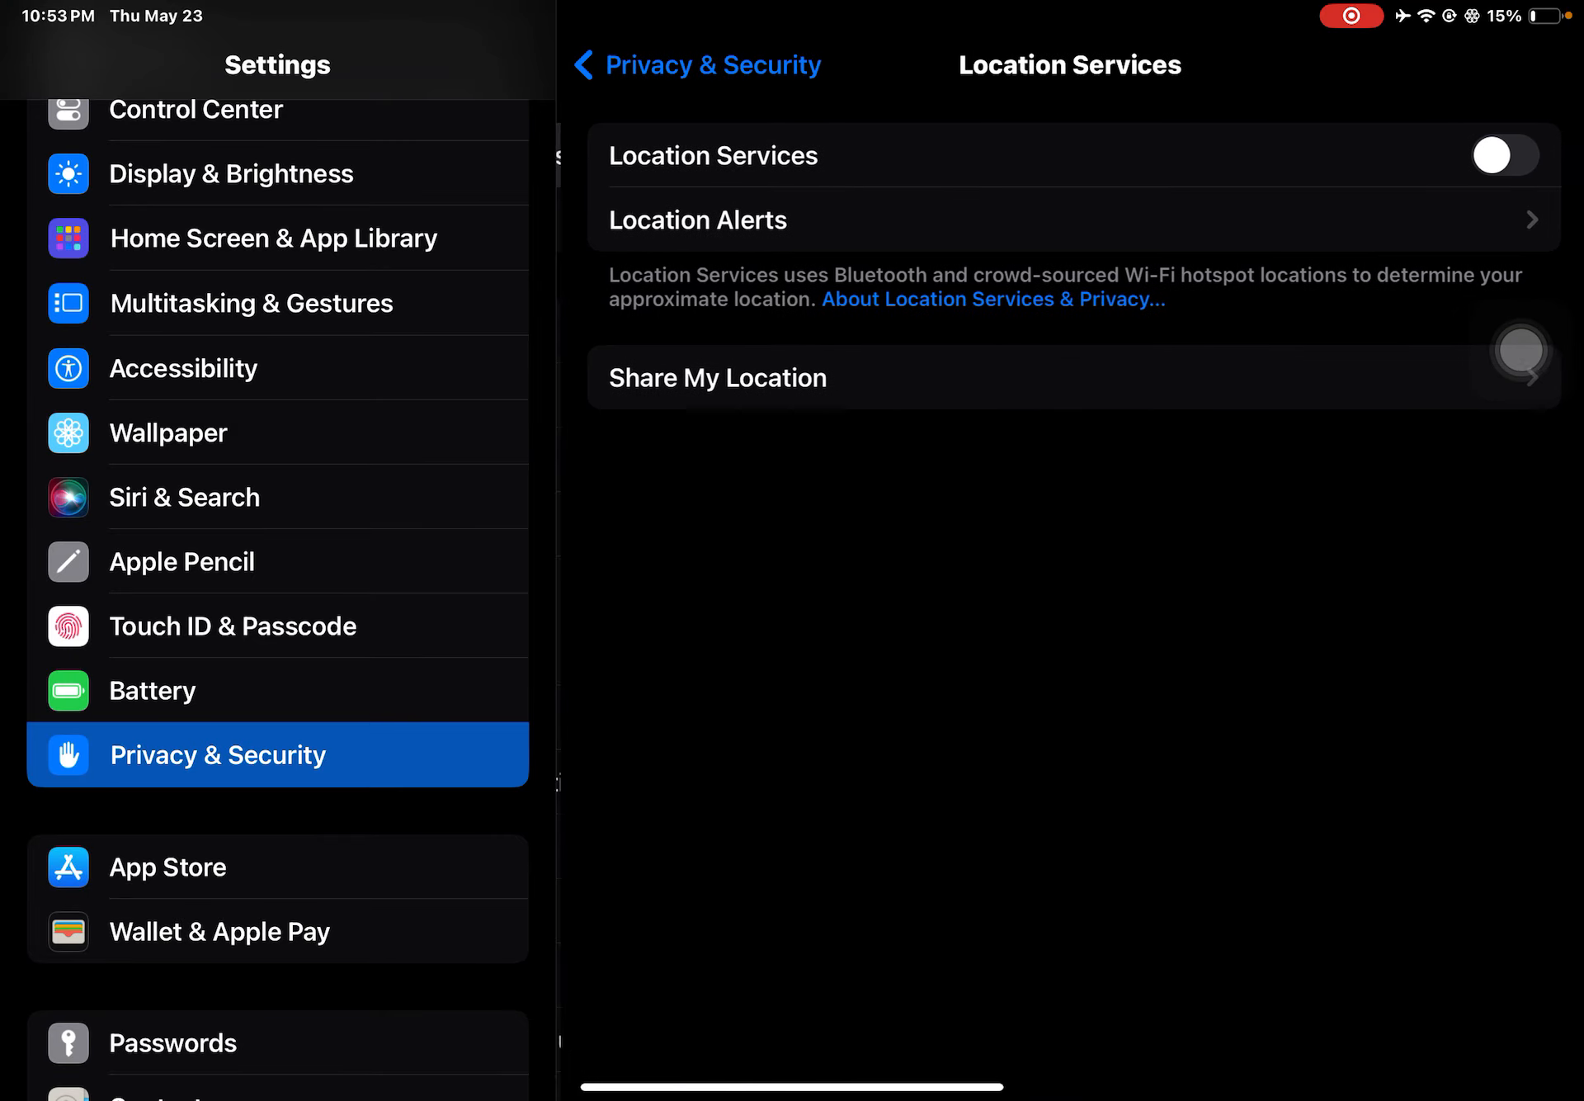
pyautogui.click(1500, 155)
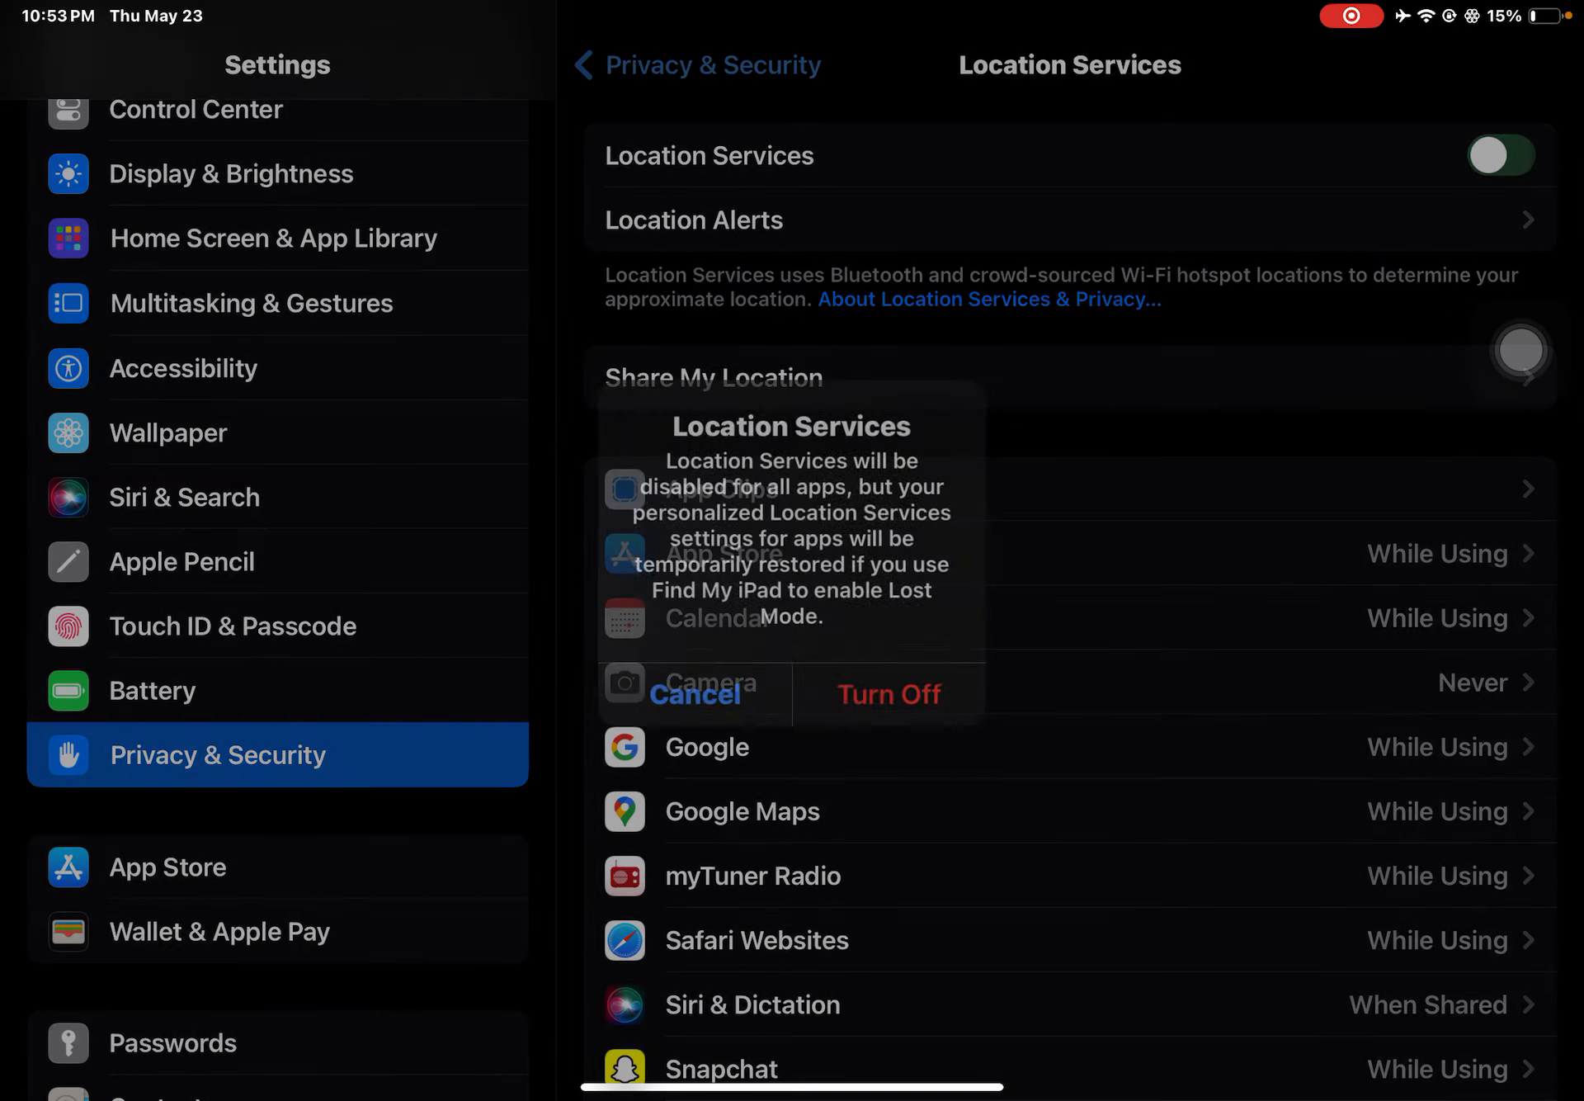
pyautogui.click(887, 694)
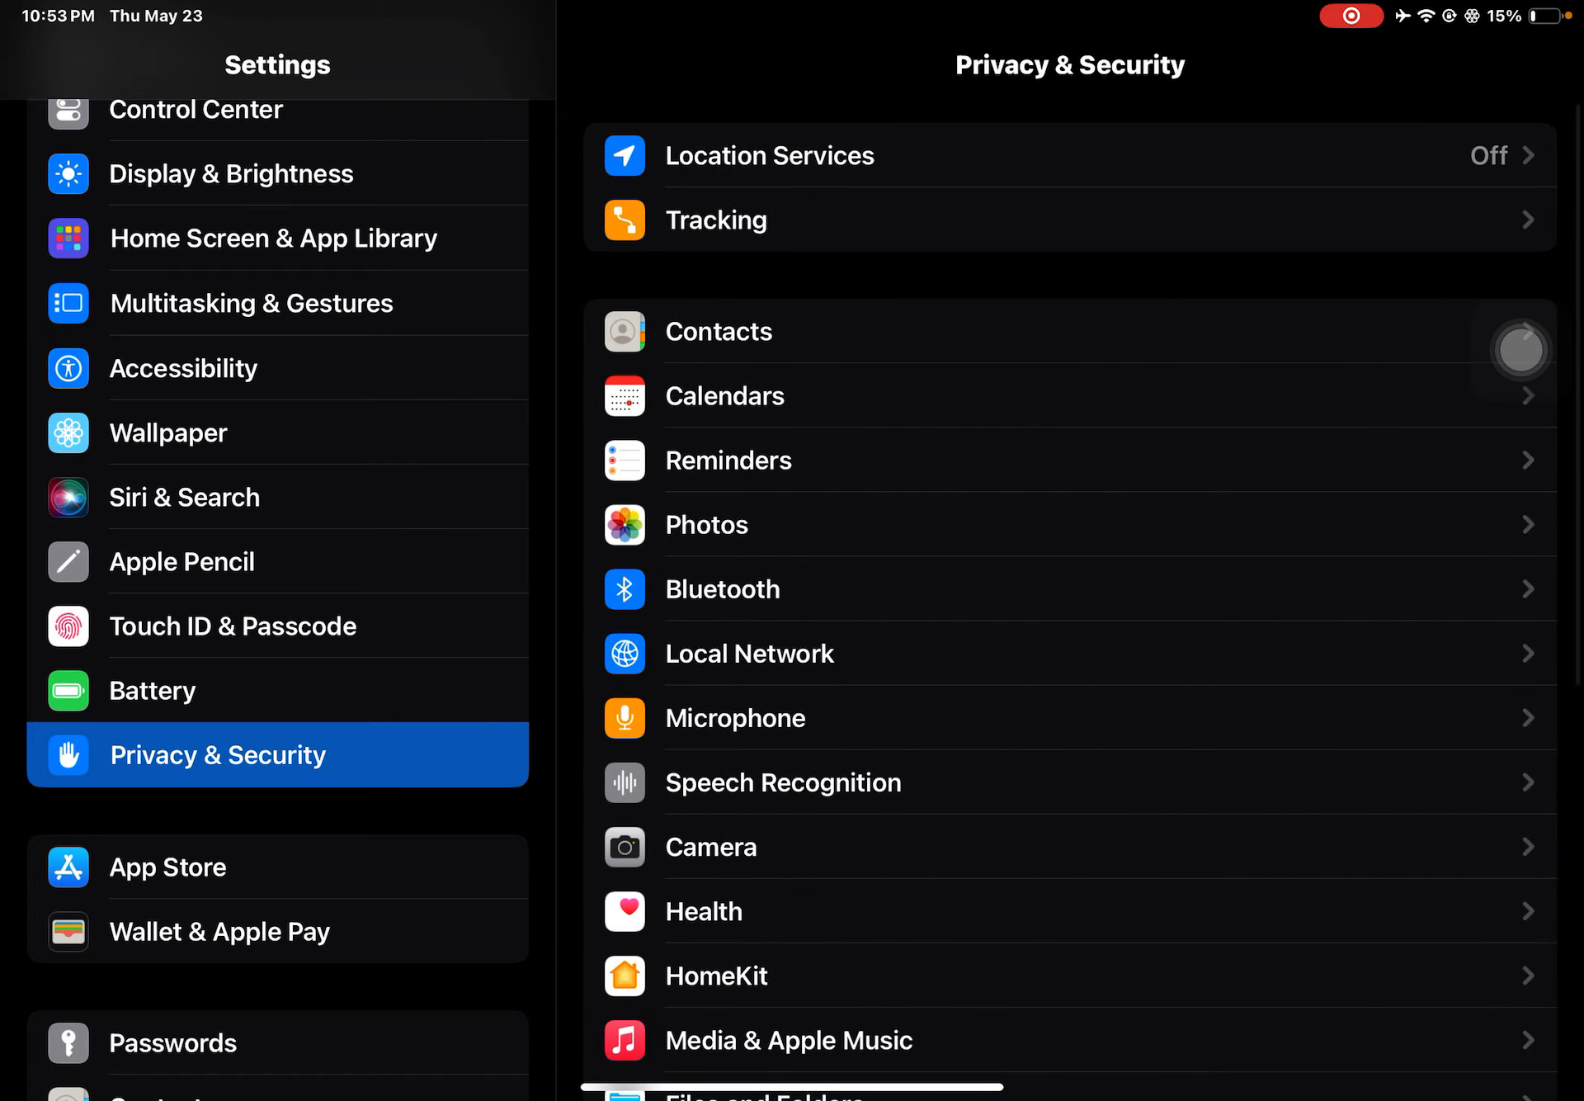
pyautogui.scroll(-3)
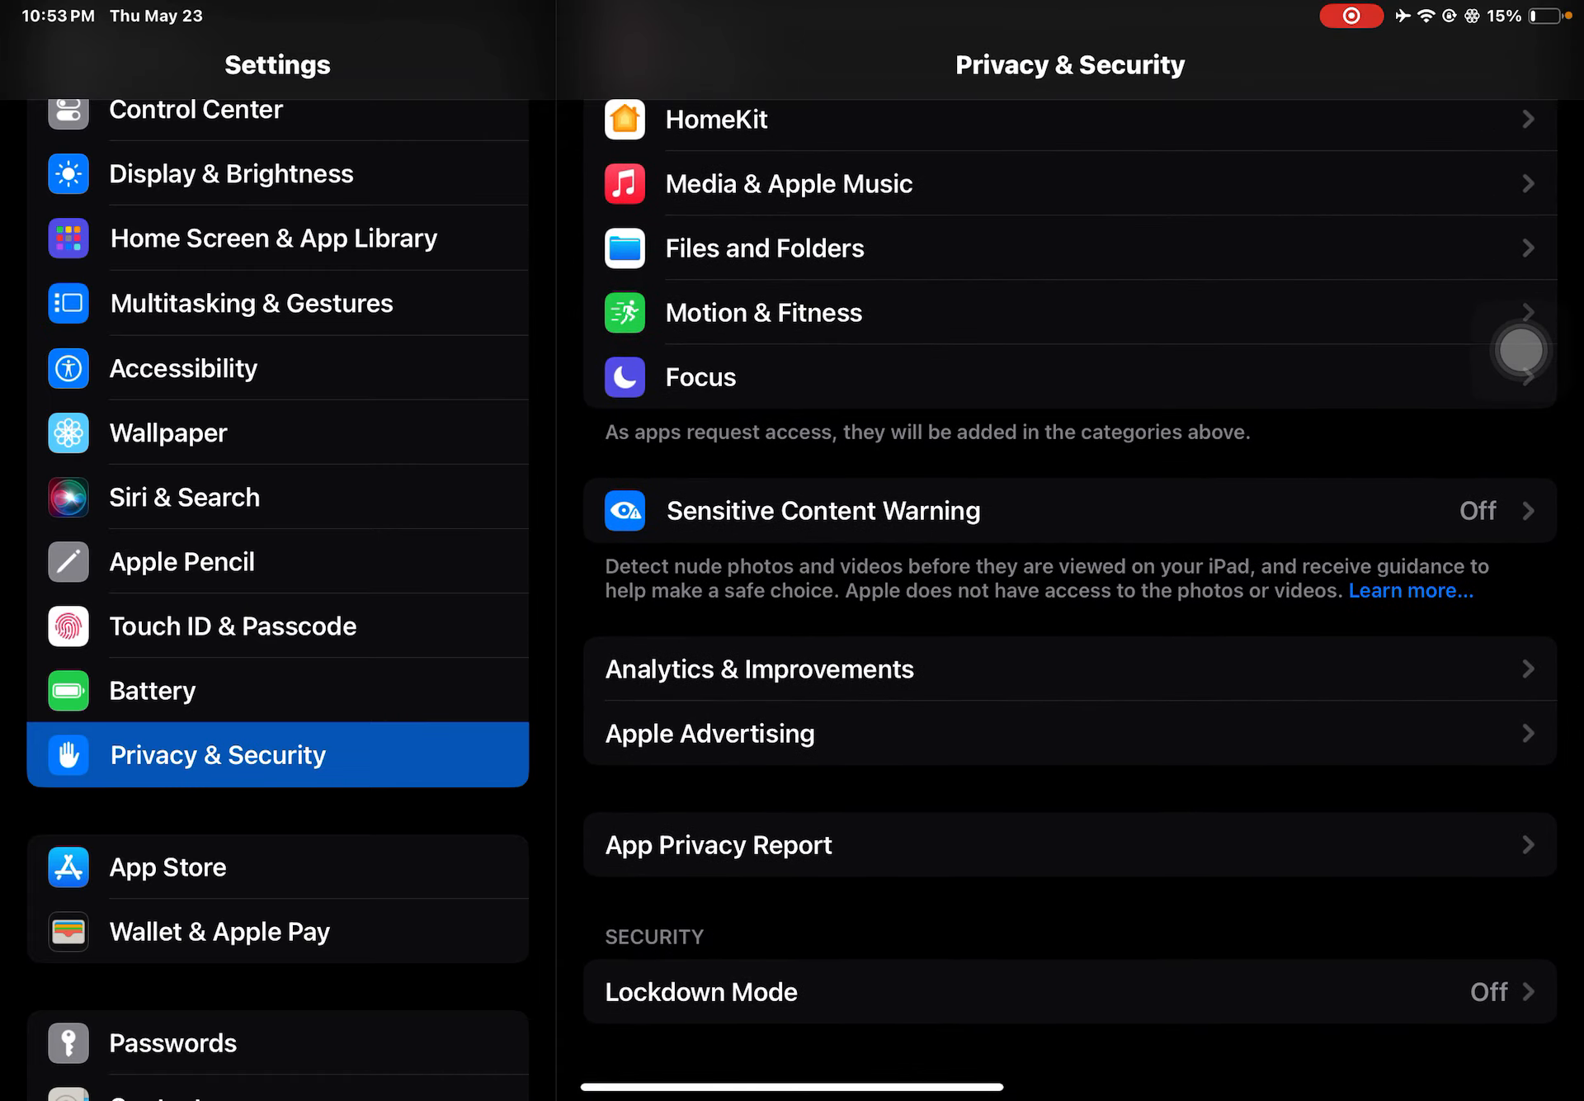
pyautogui.click(759, 668)
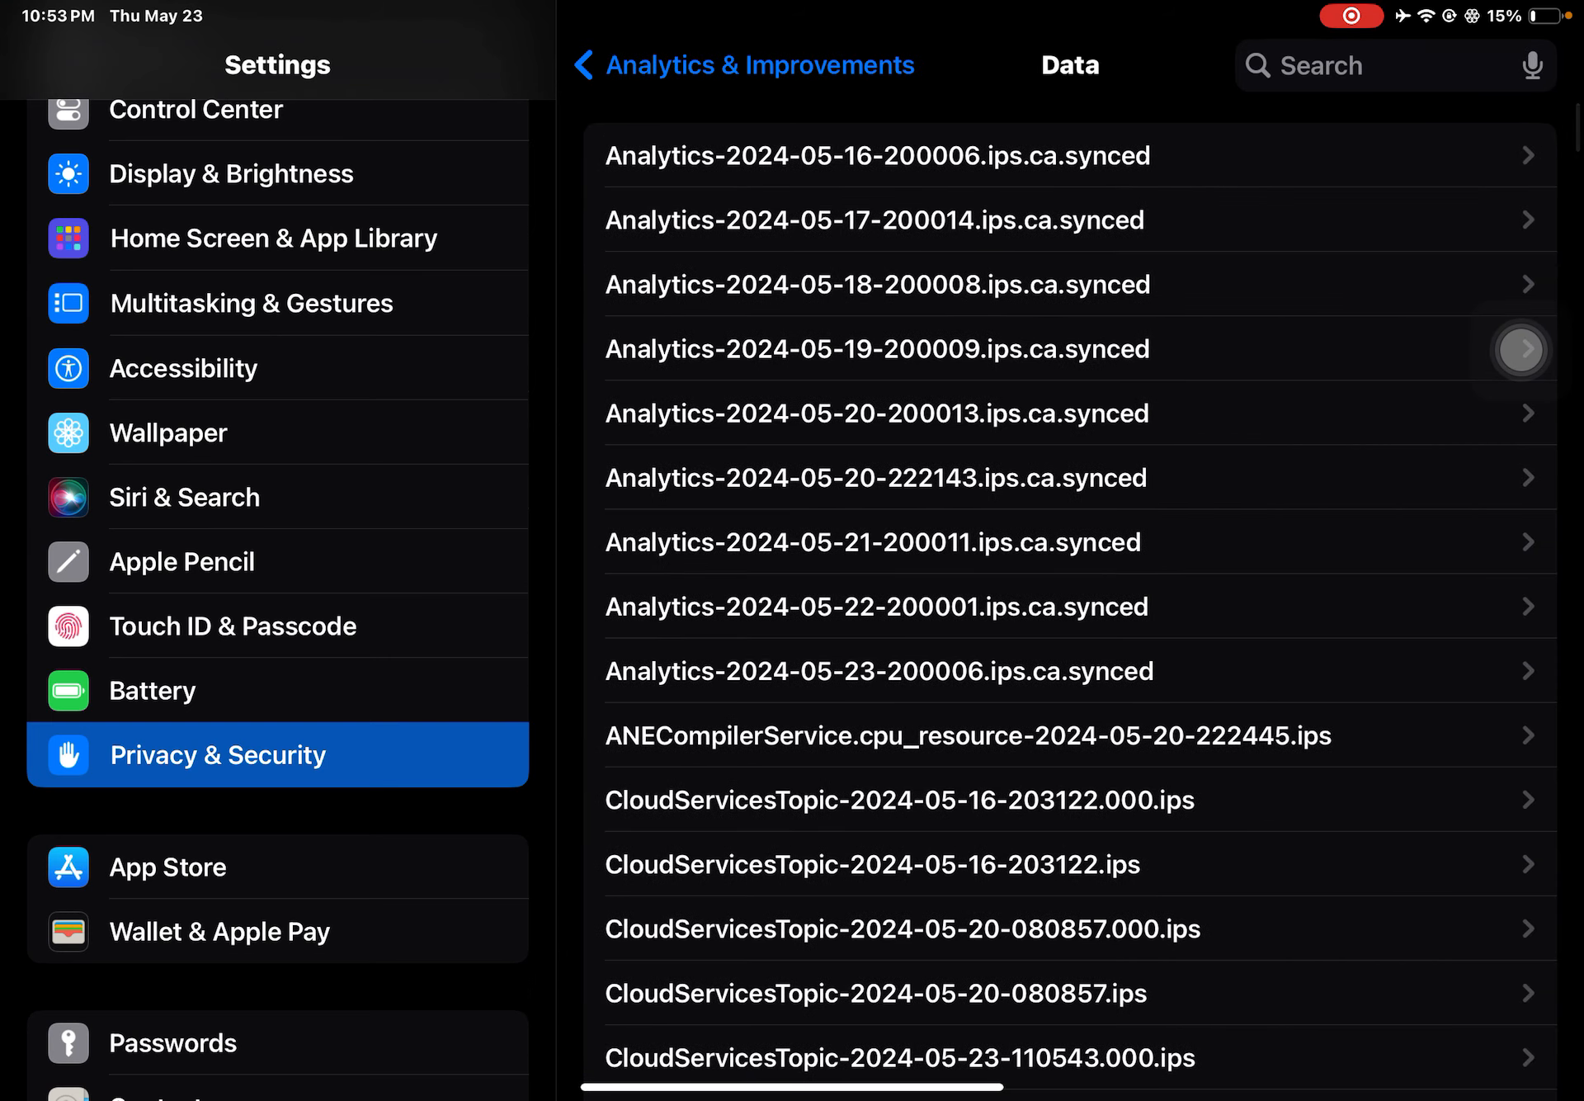
pyautogui.click(878, 670)
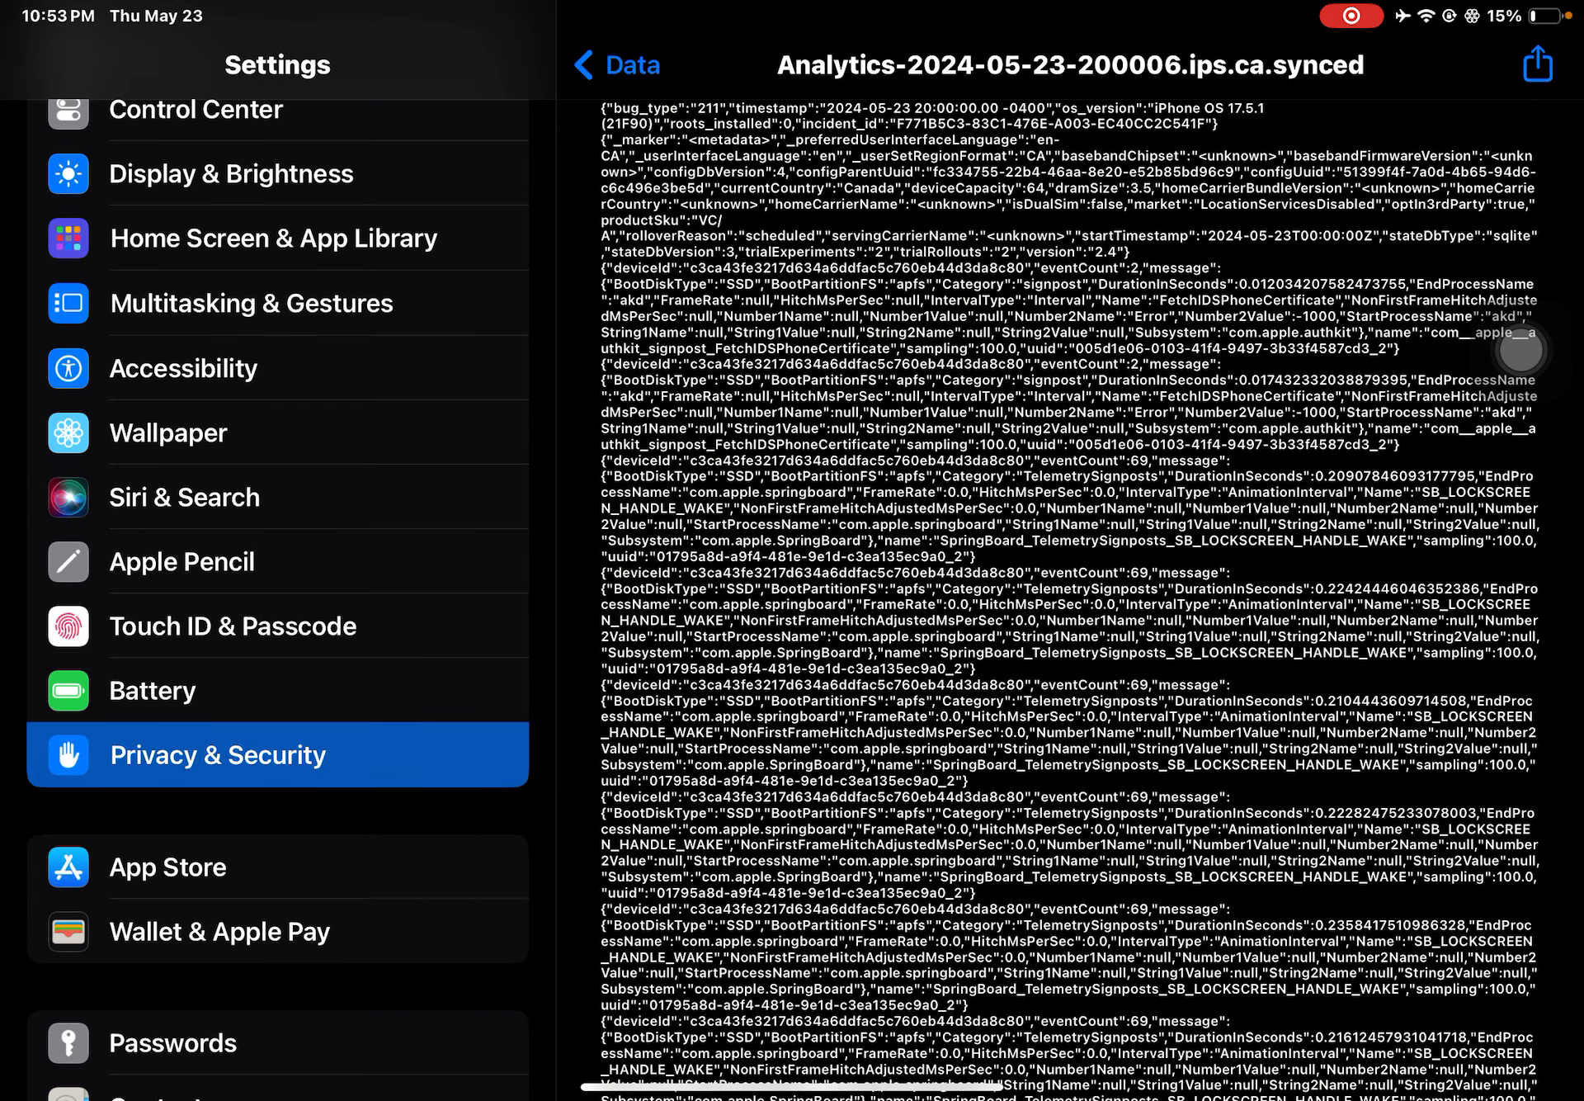
pyautogui.click(1537, 65)
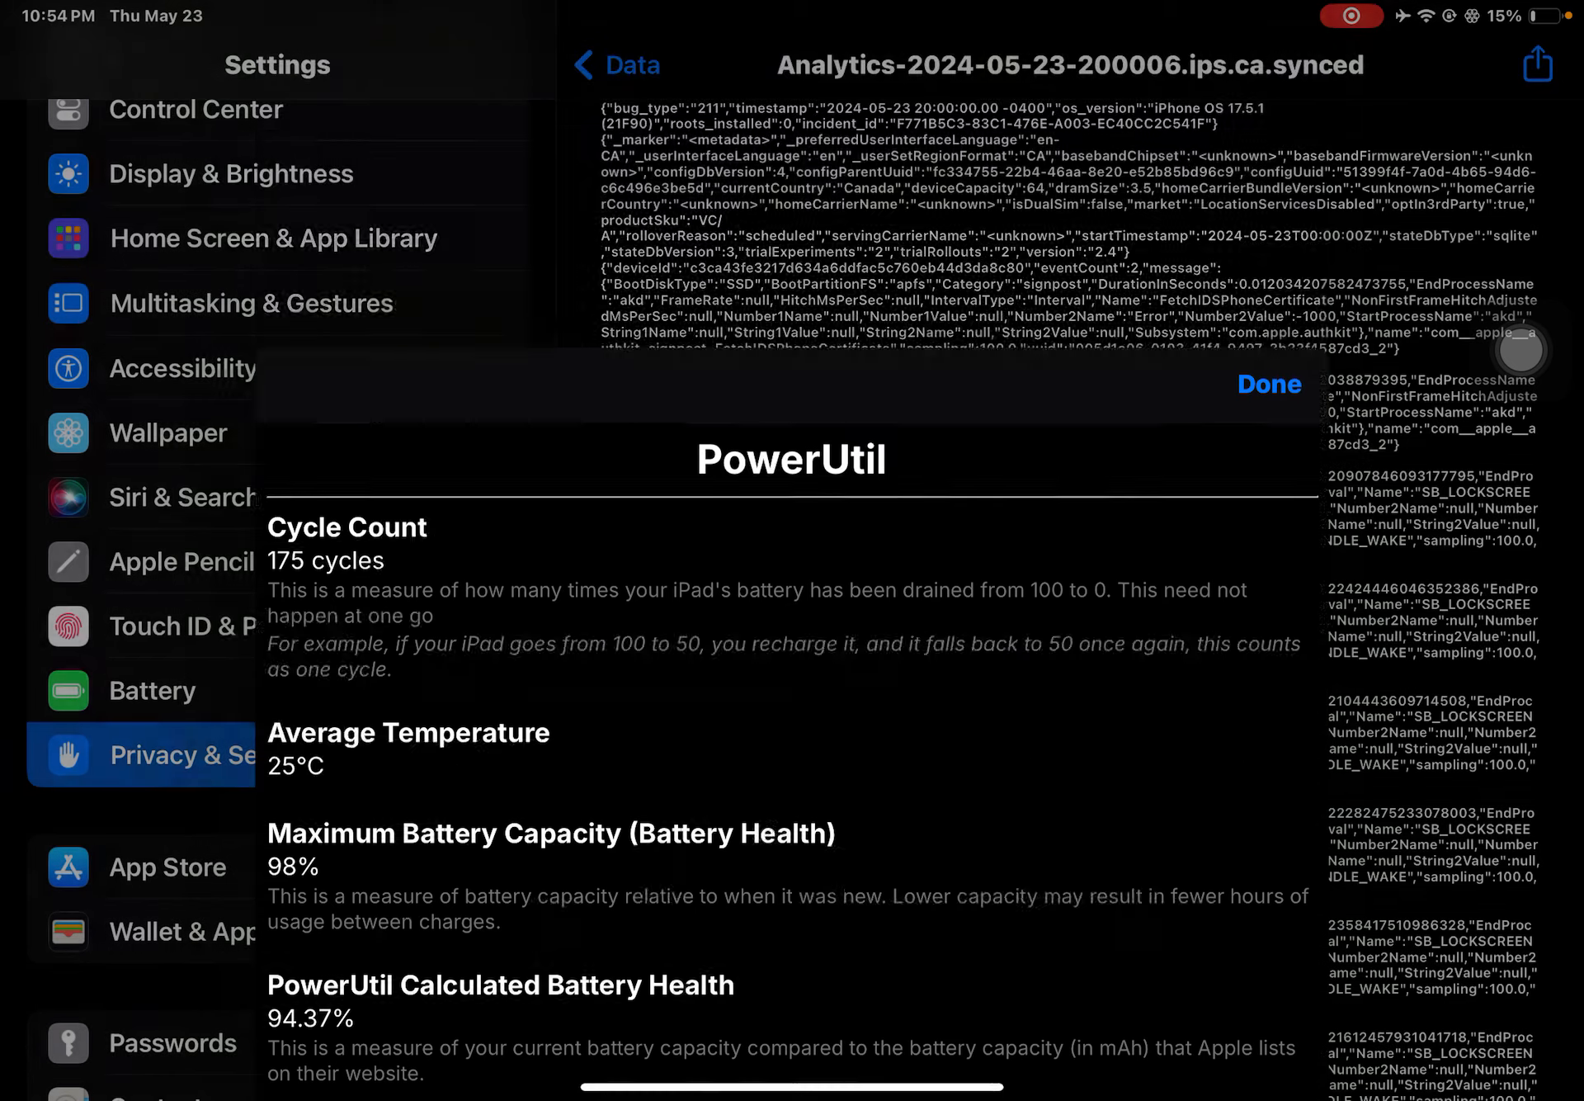
pyautogui.click(1268, 385)
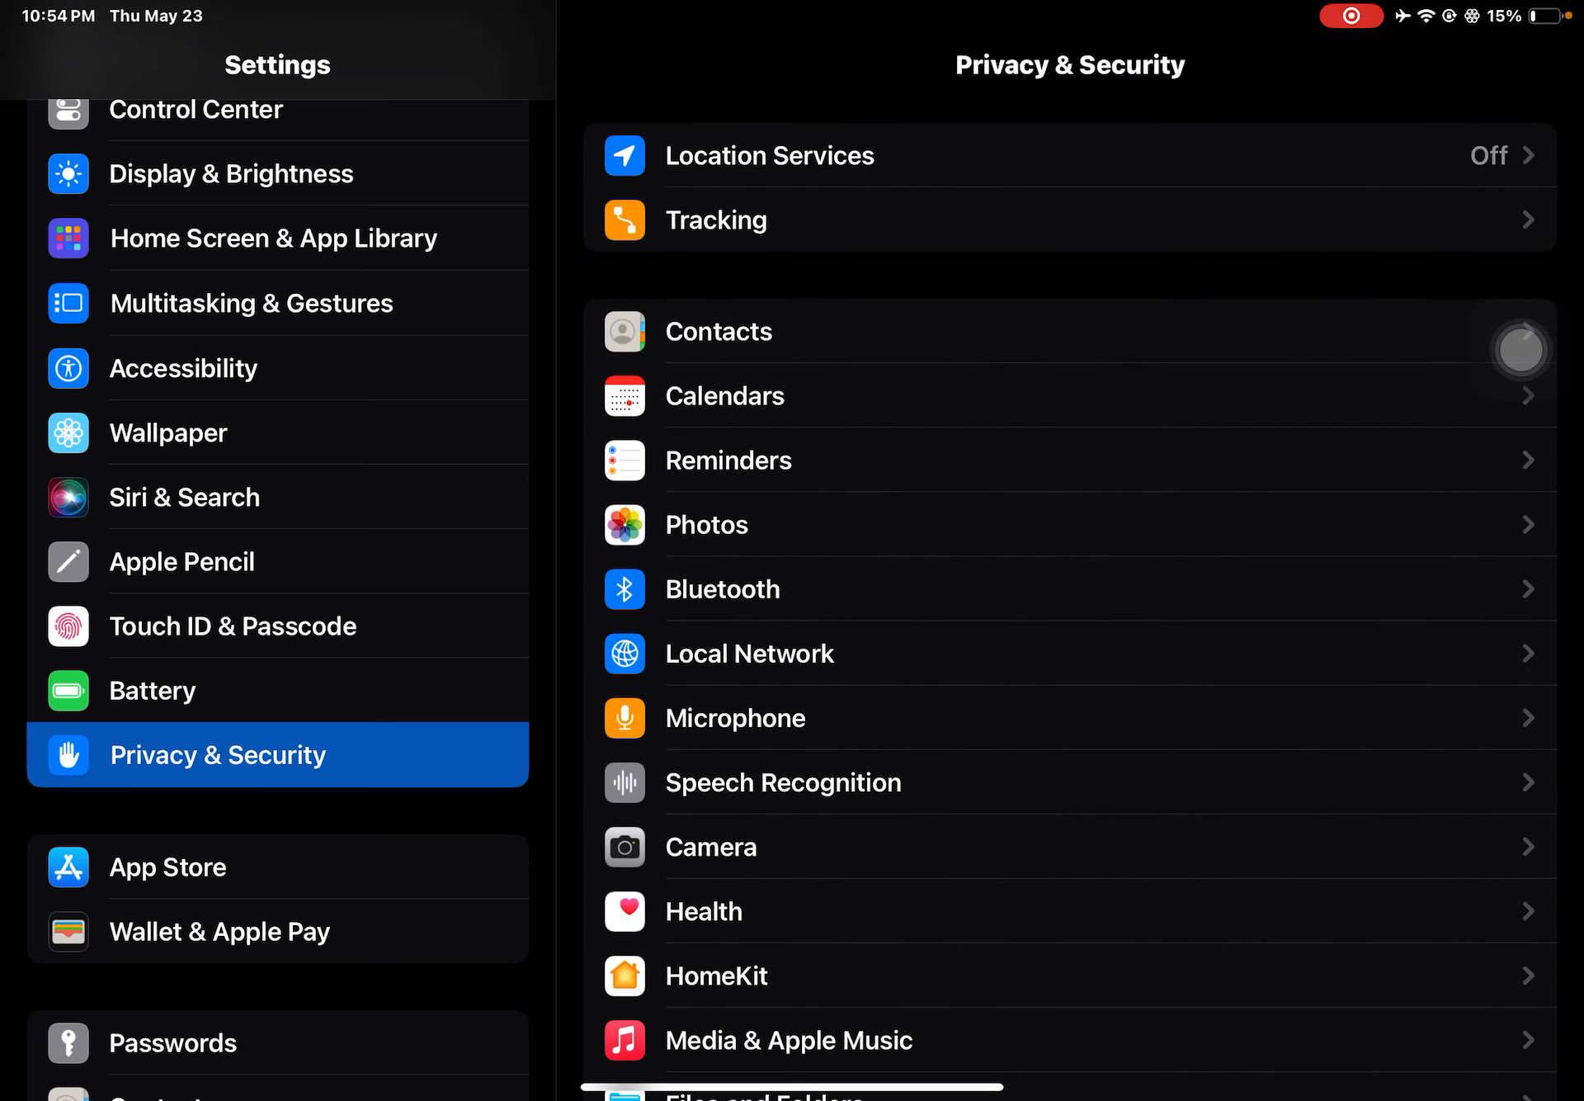
# In System Services, stop Share My Location, Suggestions & Search, System Customization and HomeKit using location
pyautogui.scroll(-3)
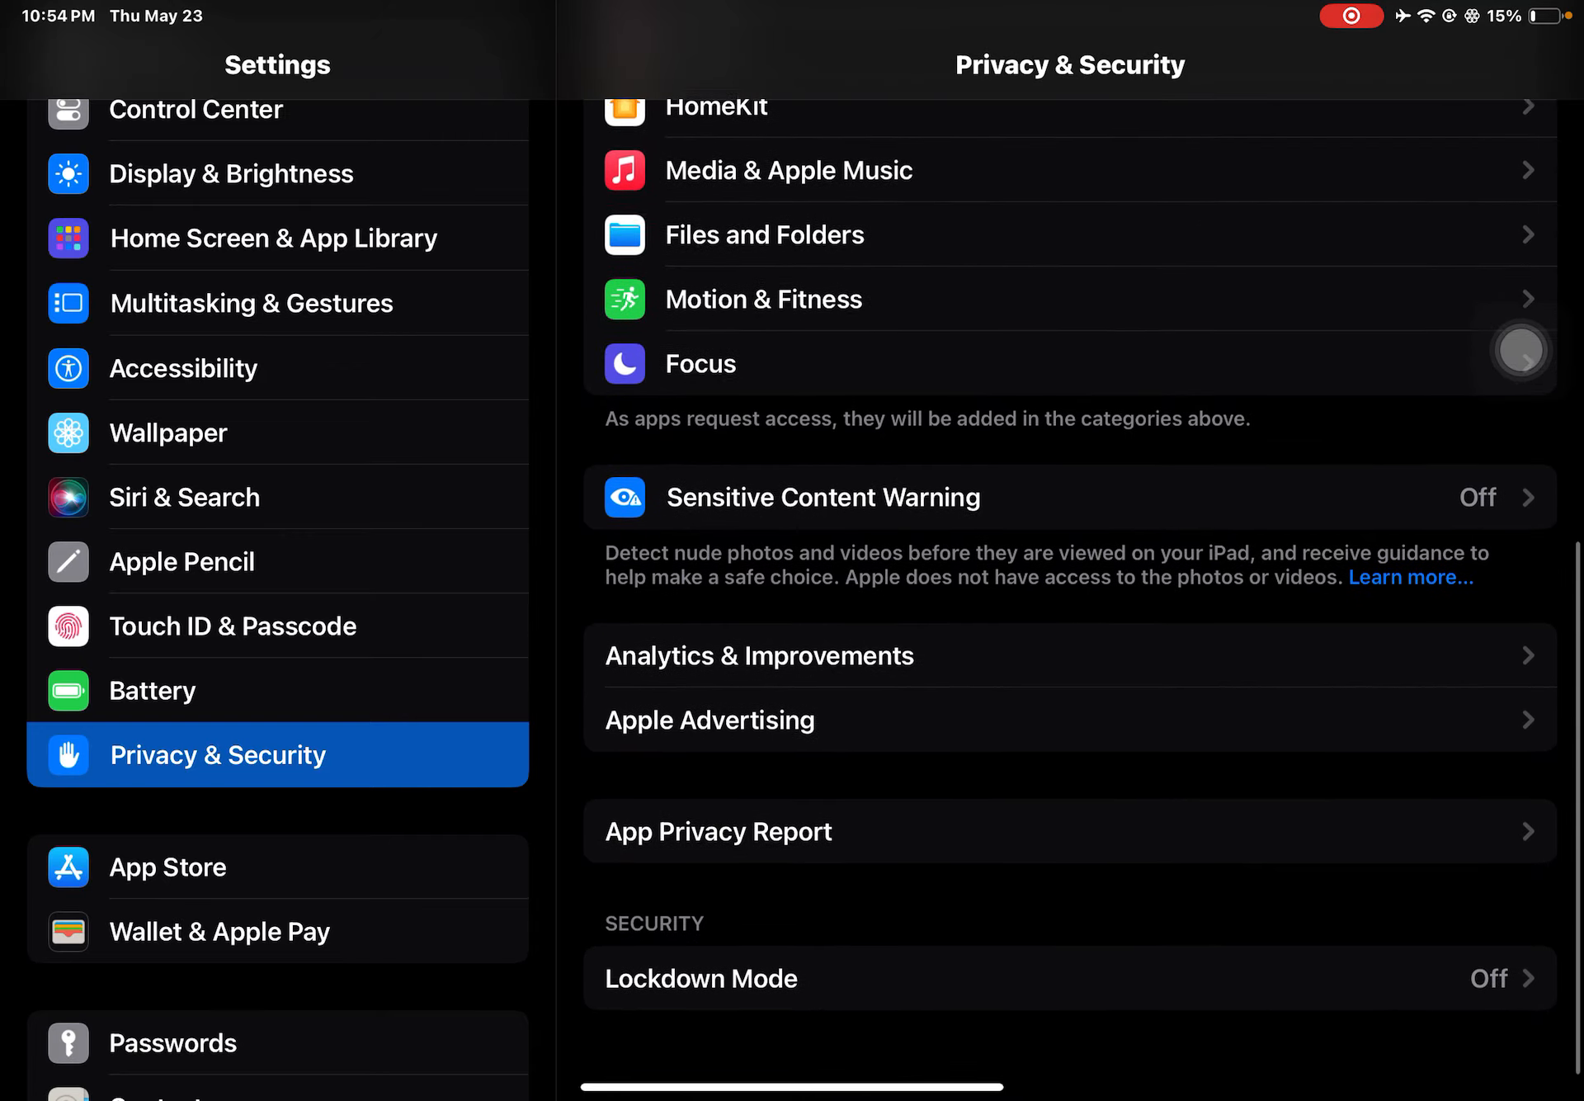
pyautogui.scroll(3)
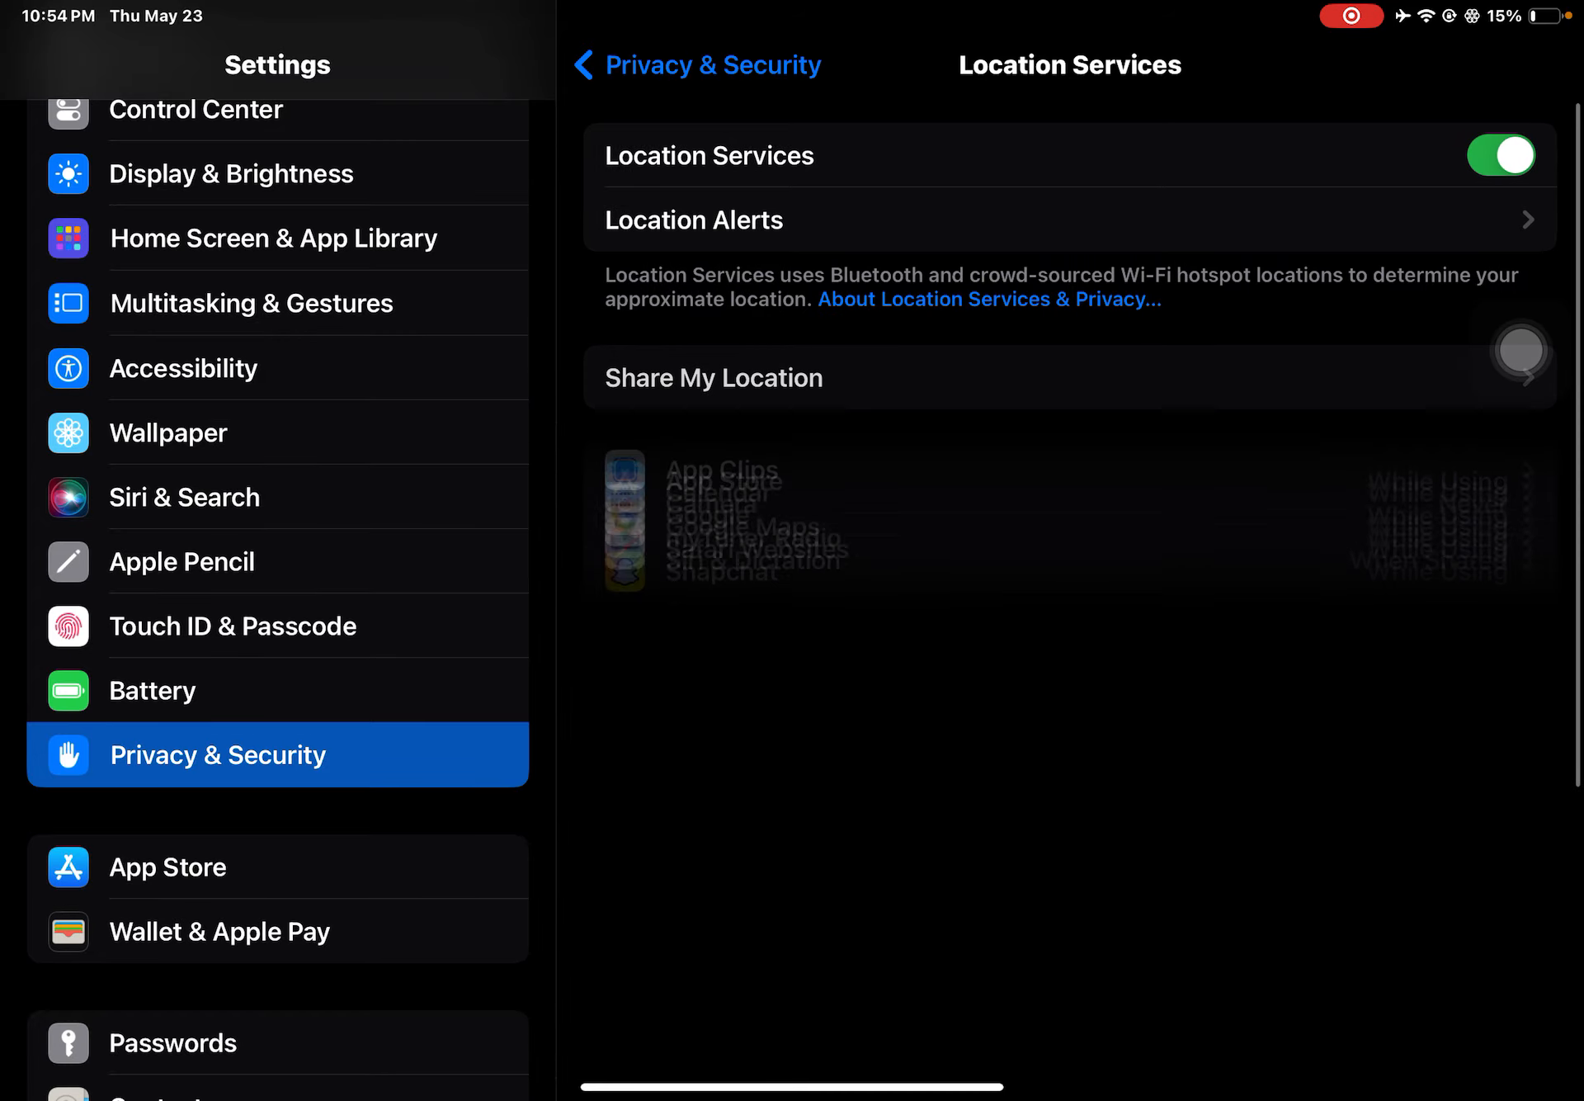
pyautogui.scroll(-3)
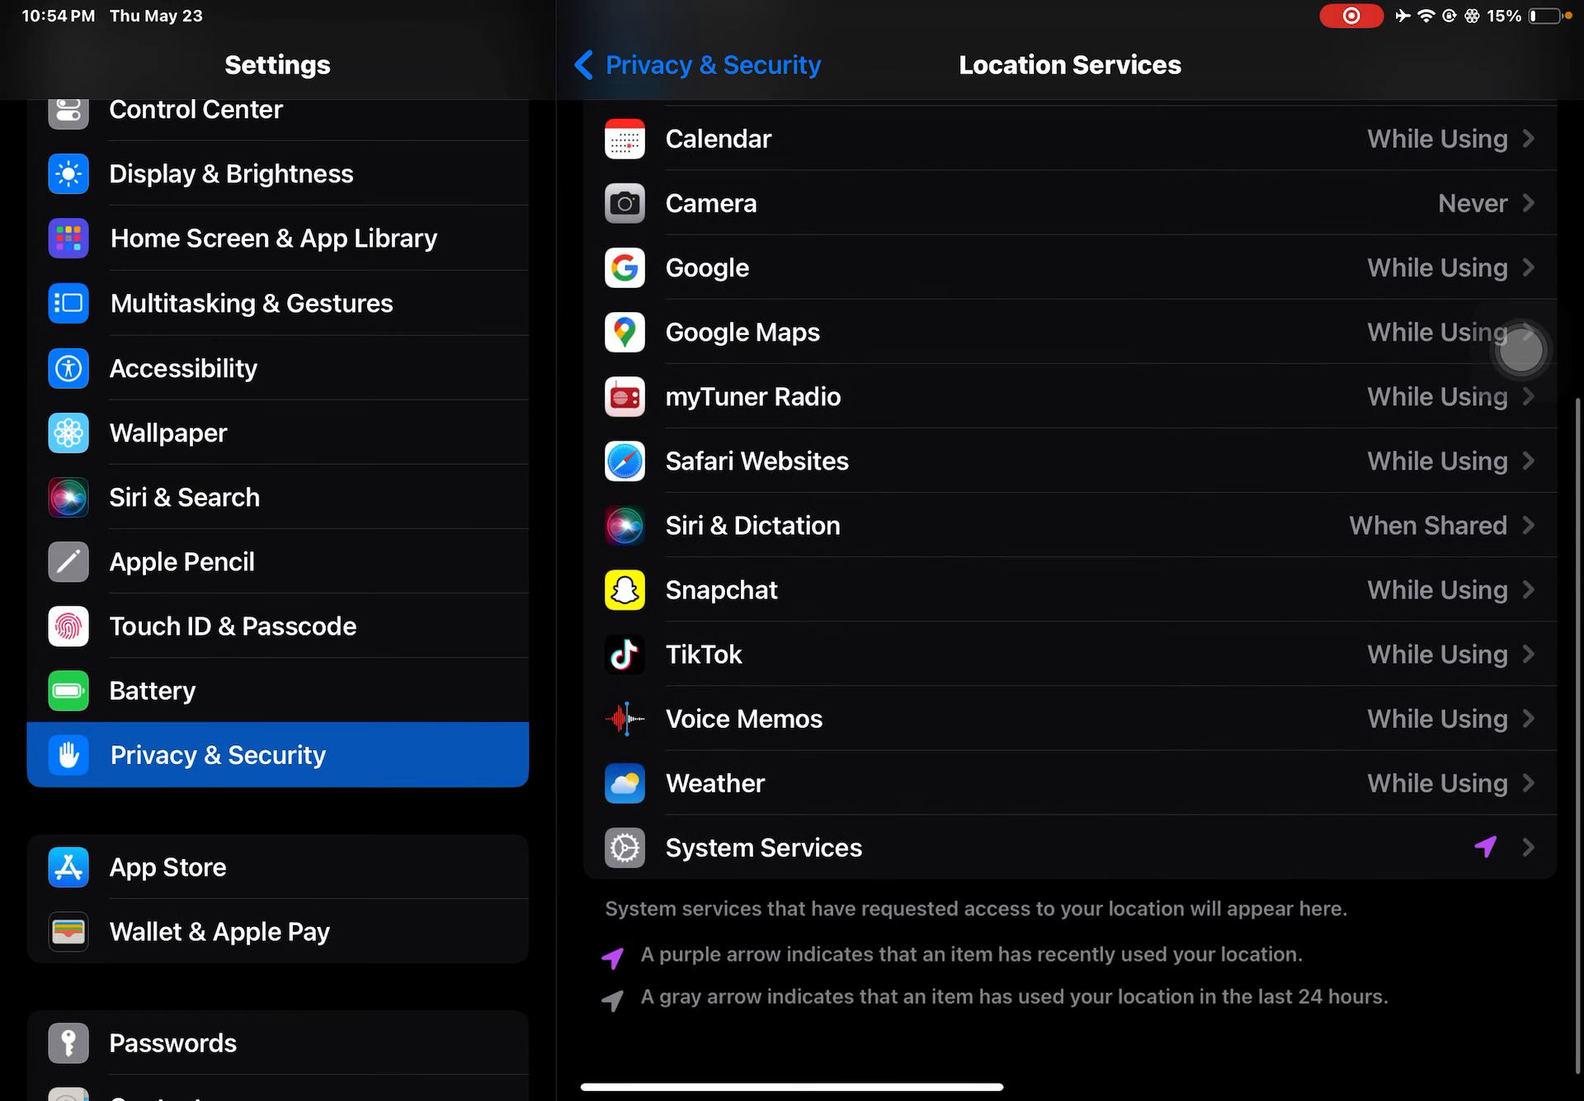
pyautogui.click(764, 847)
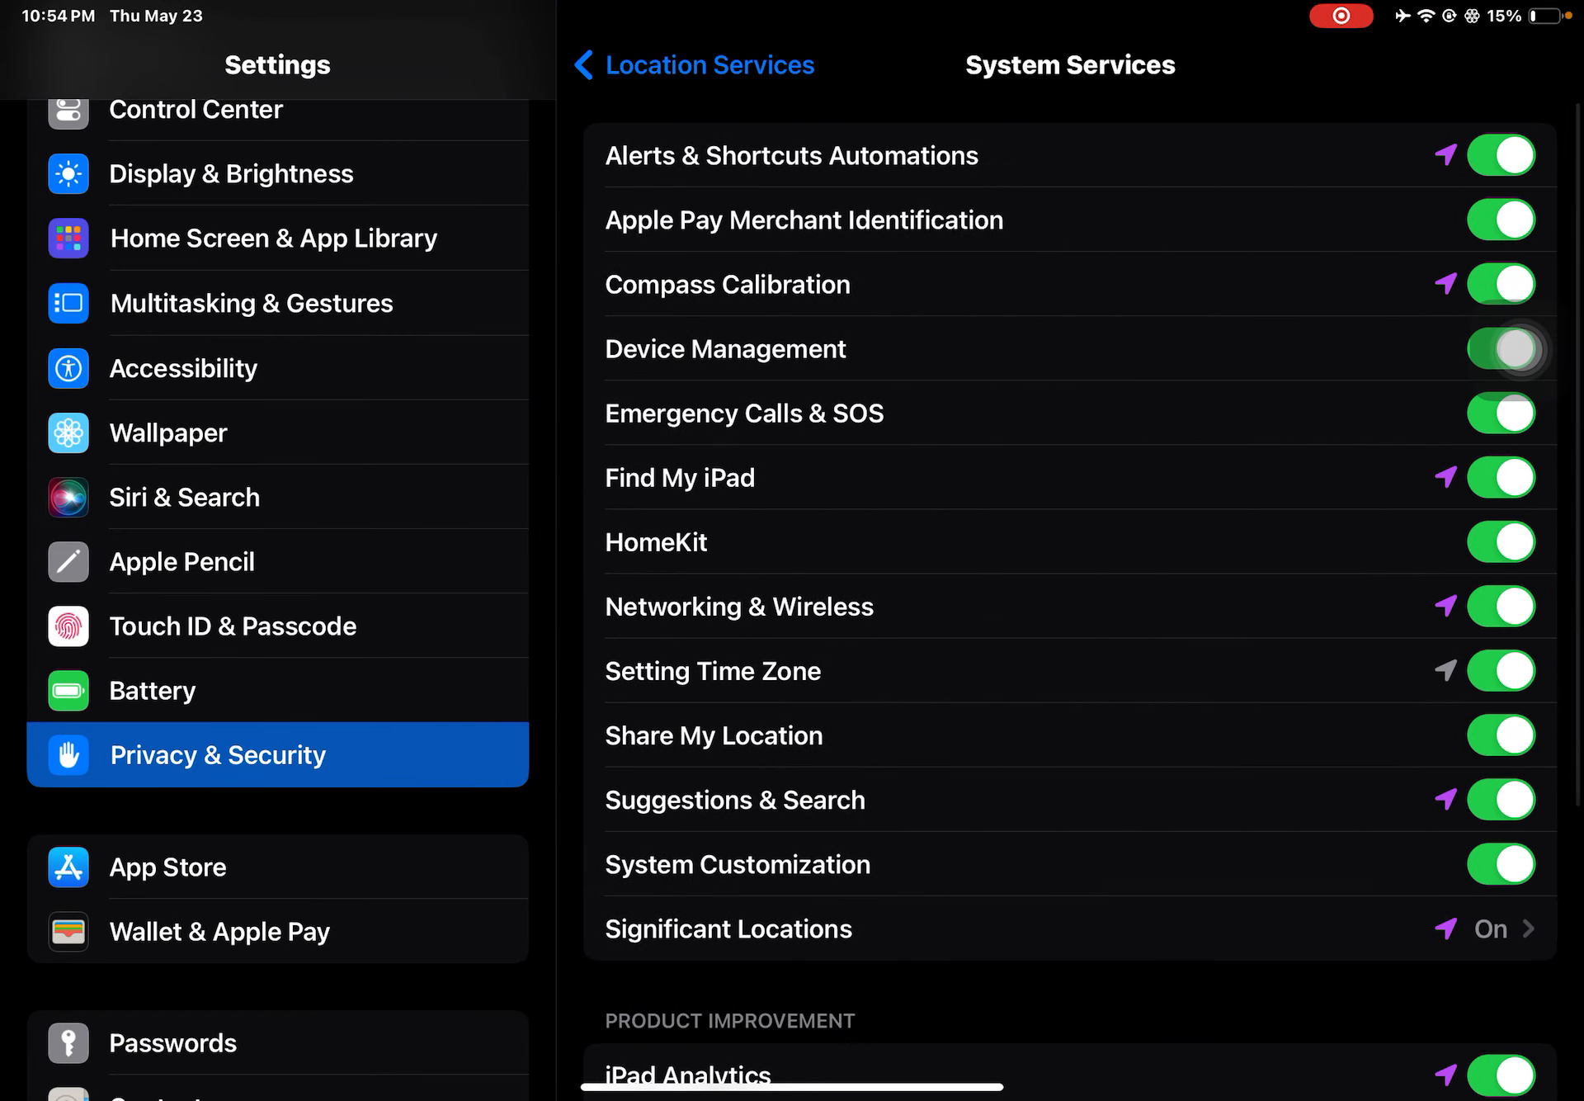
pyautogui.click(1500, 735)
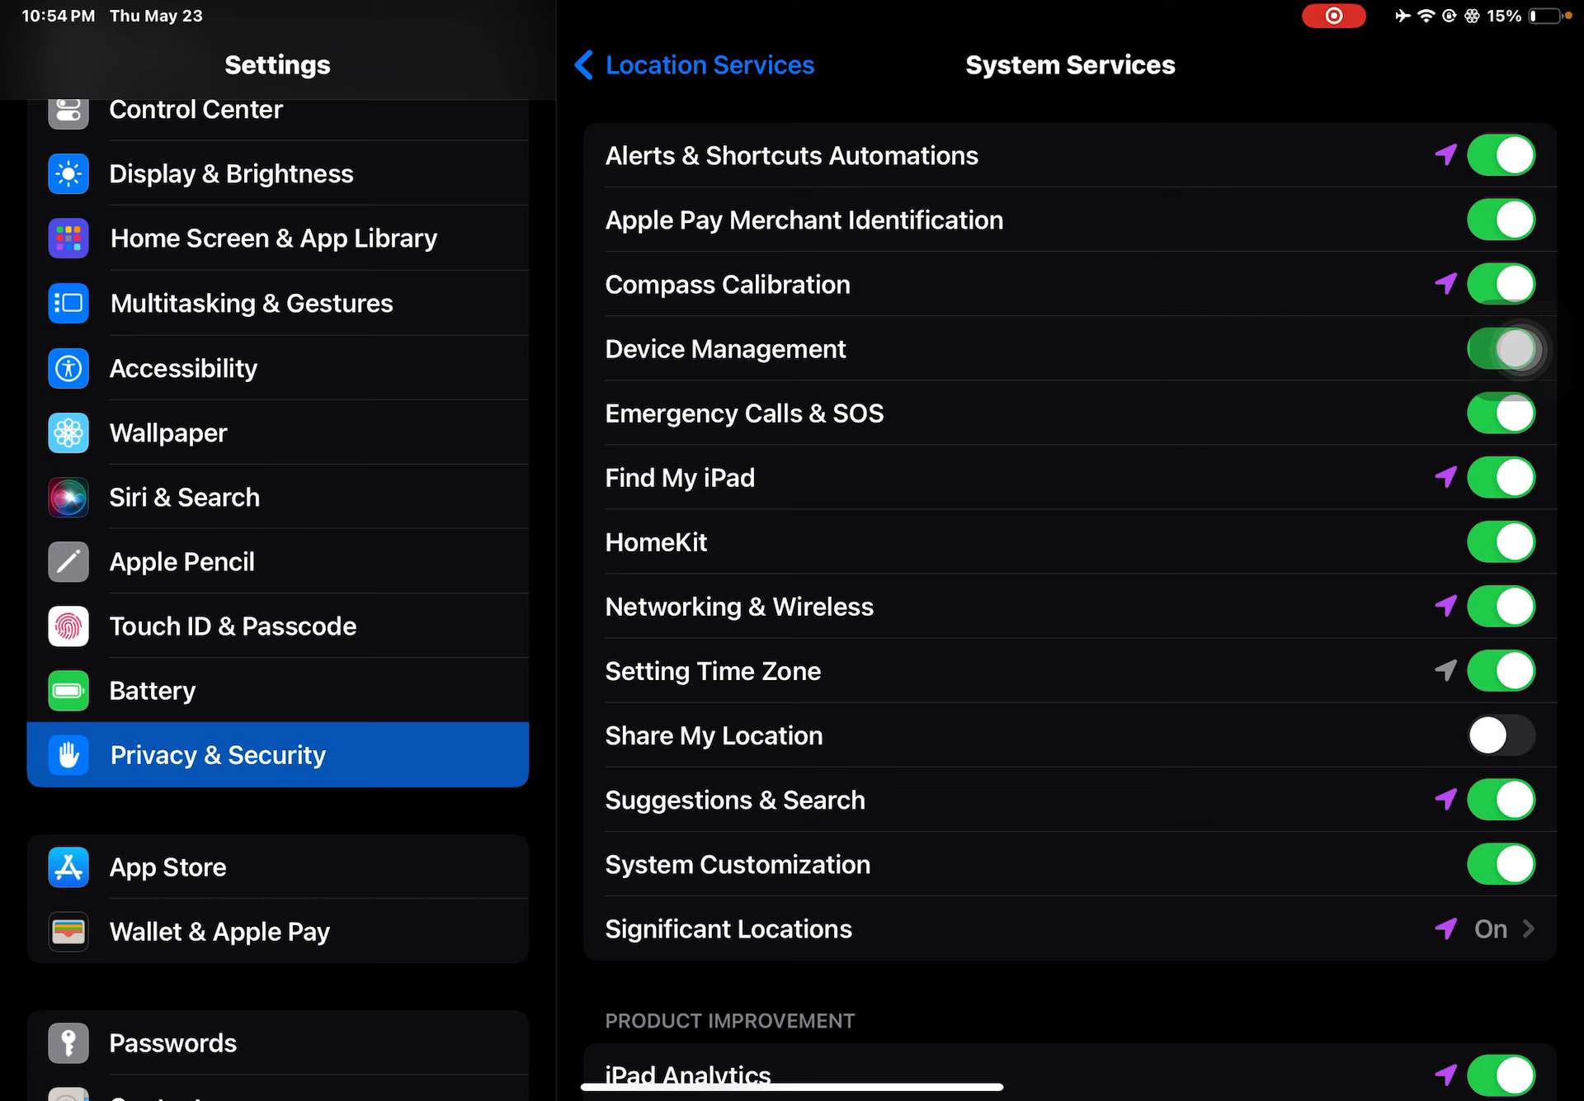
pyautogui.click(1500, 799)
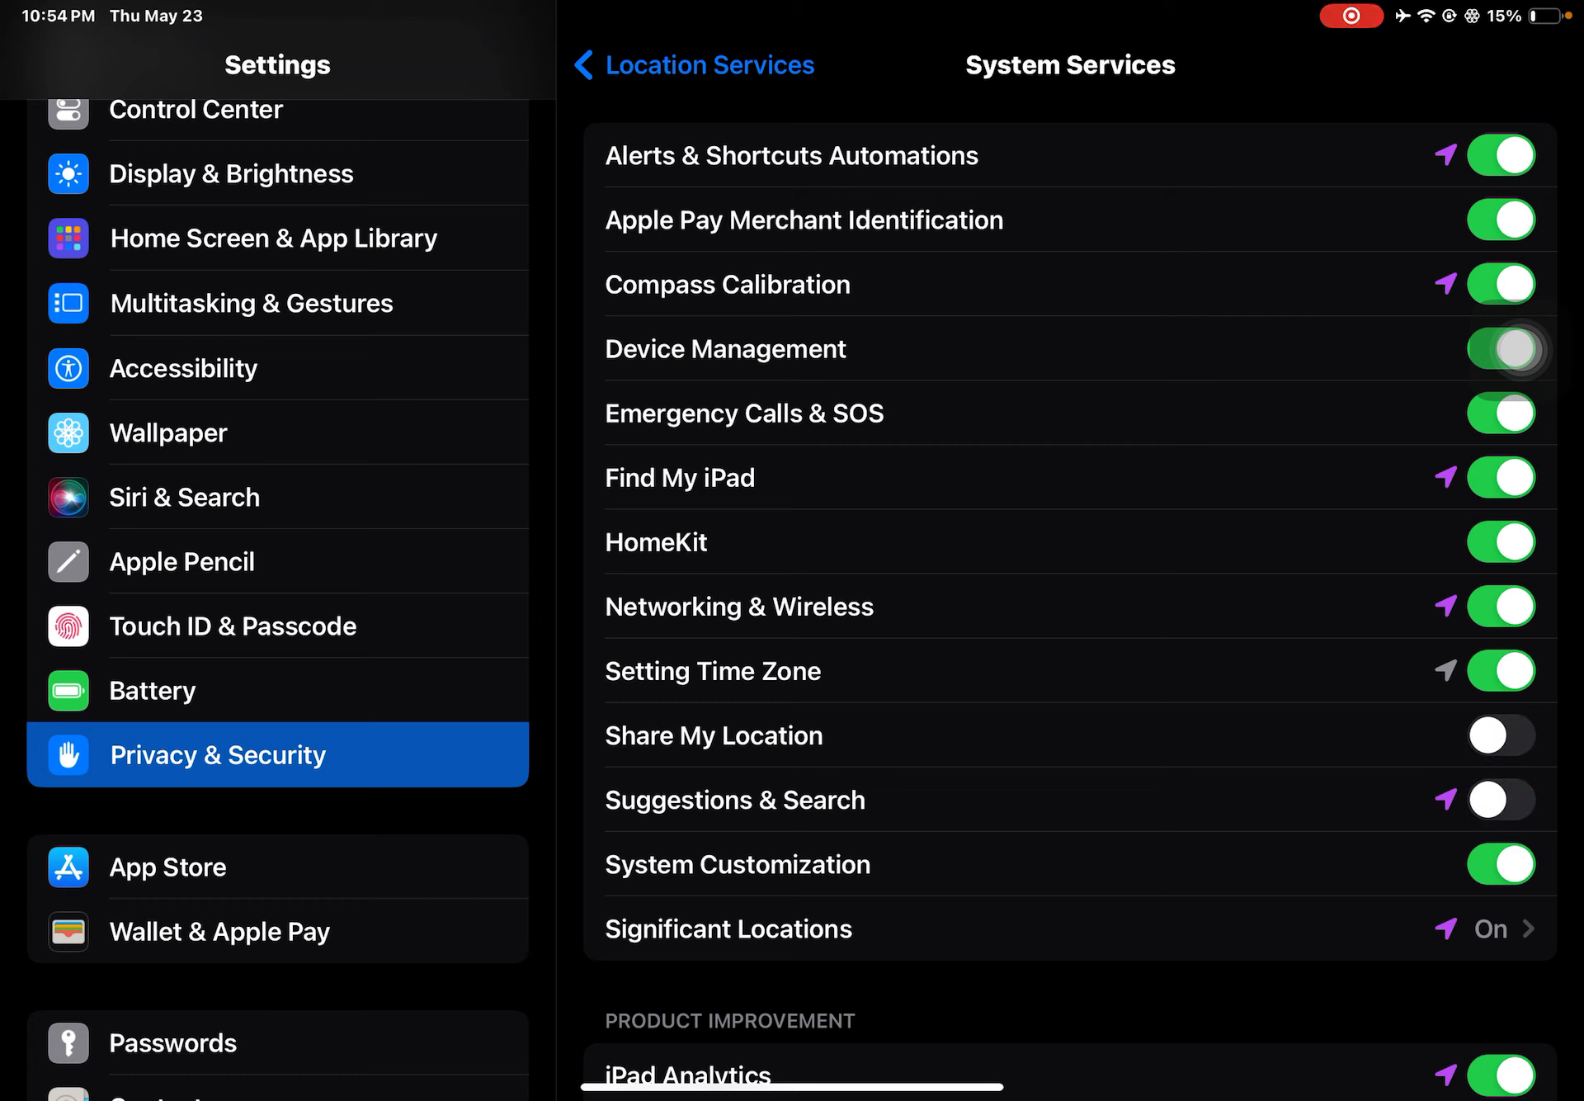
pyautogui.click(1500, 864)
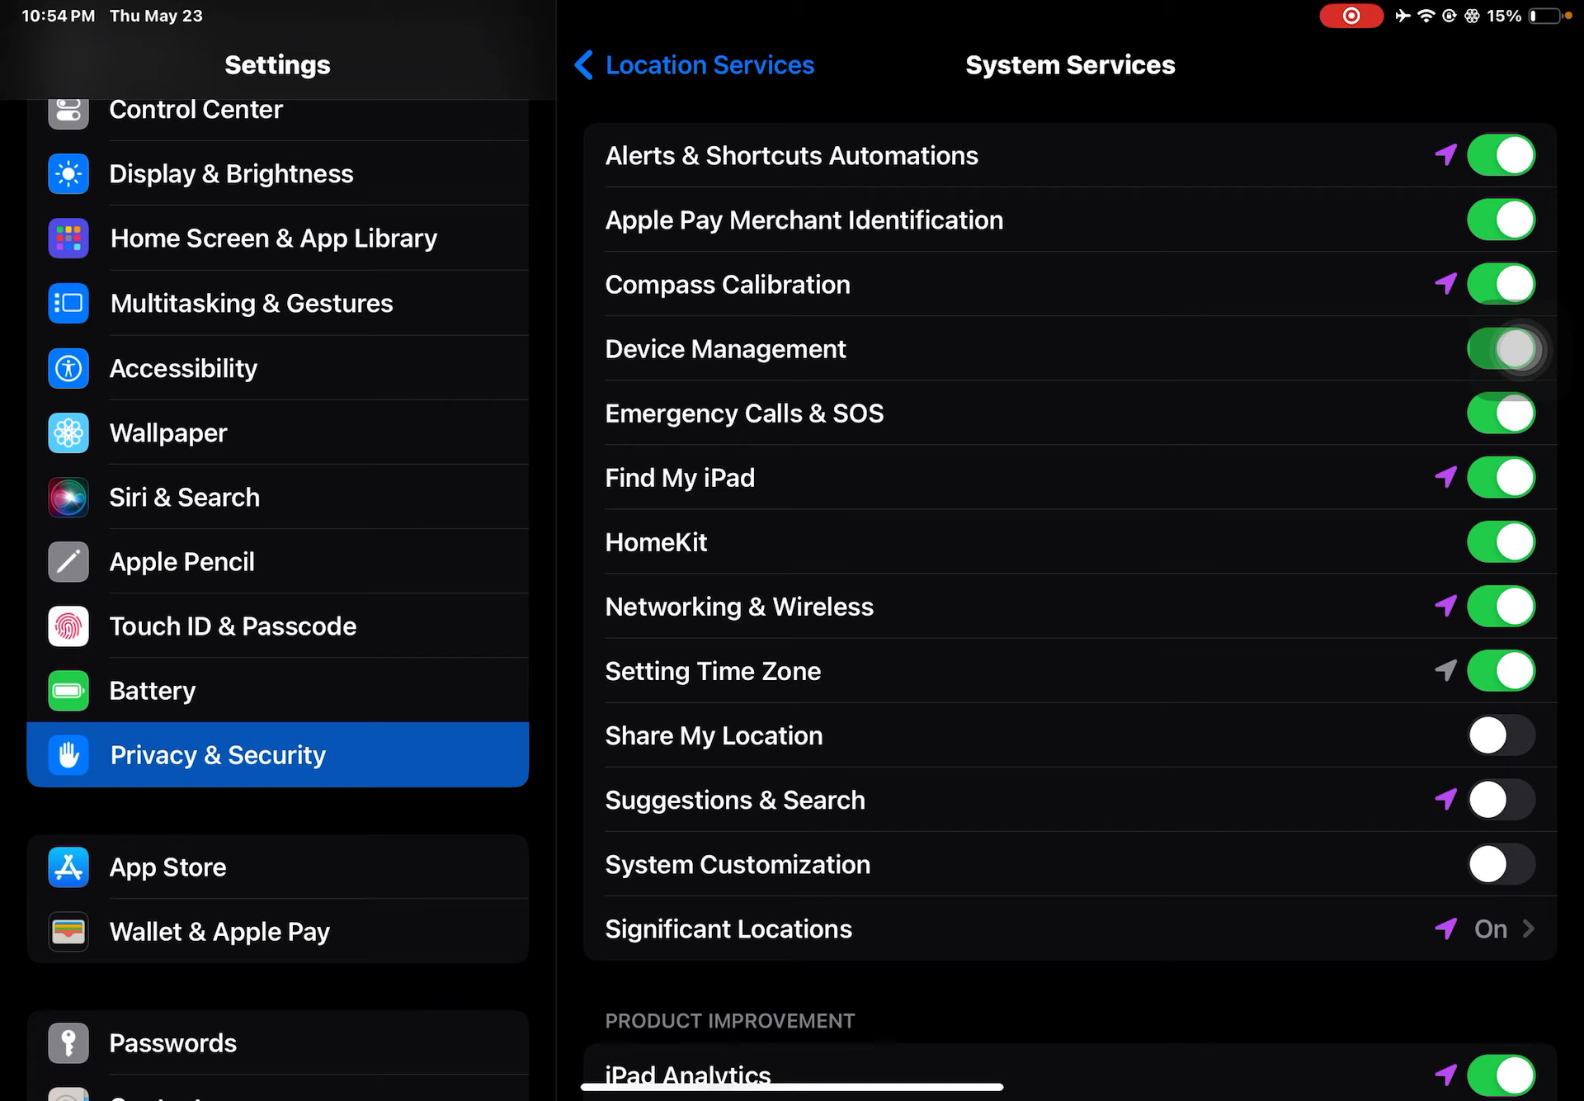
pyautogui.click(1500, 541)
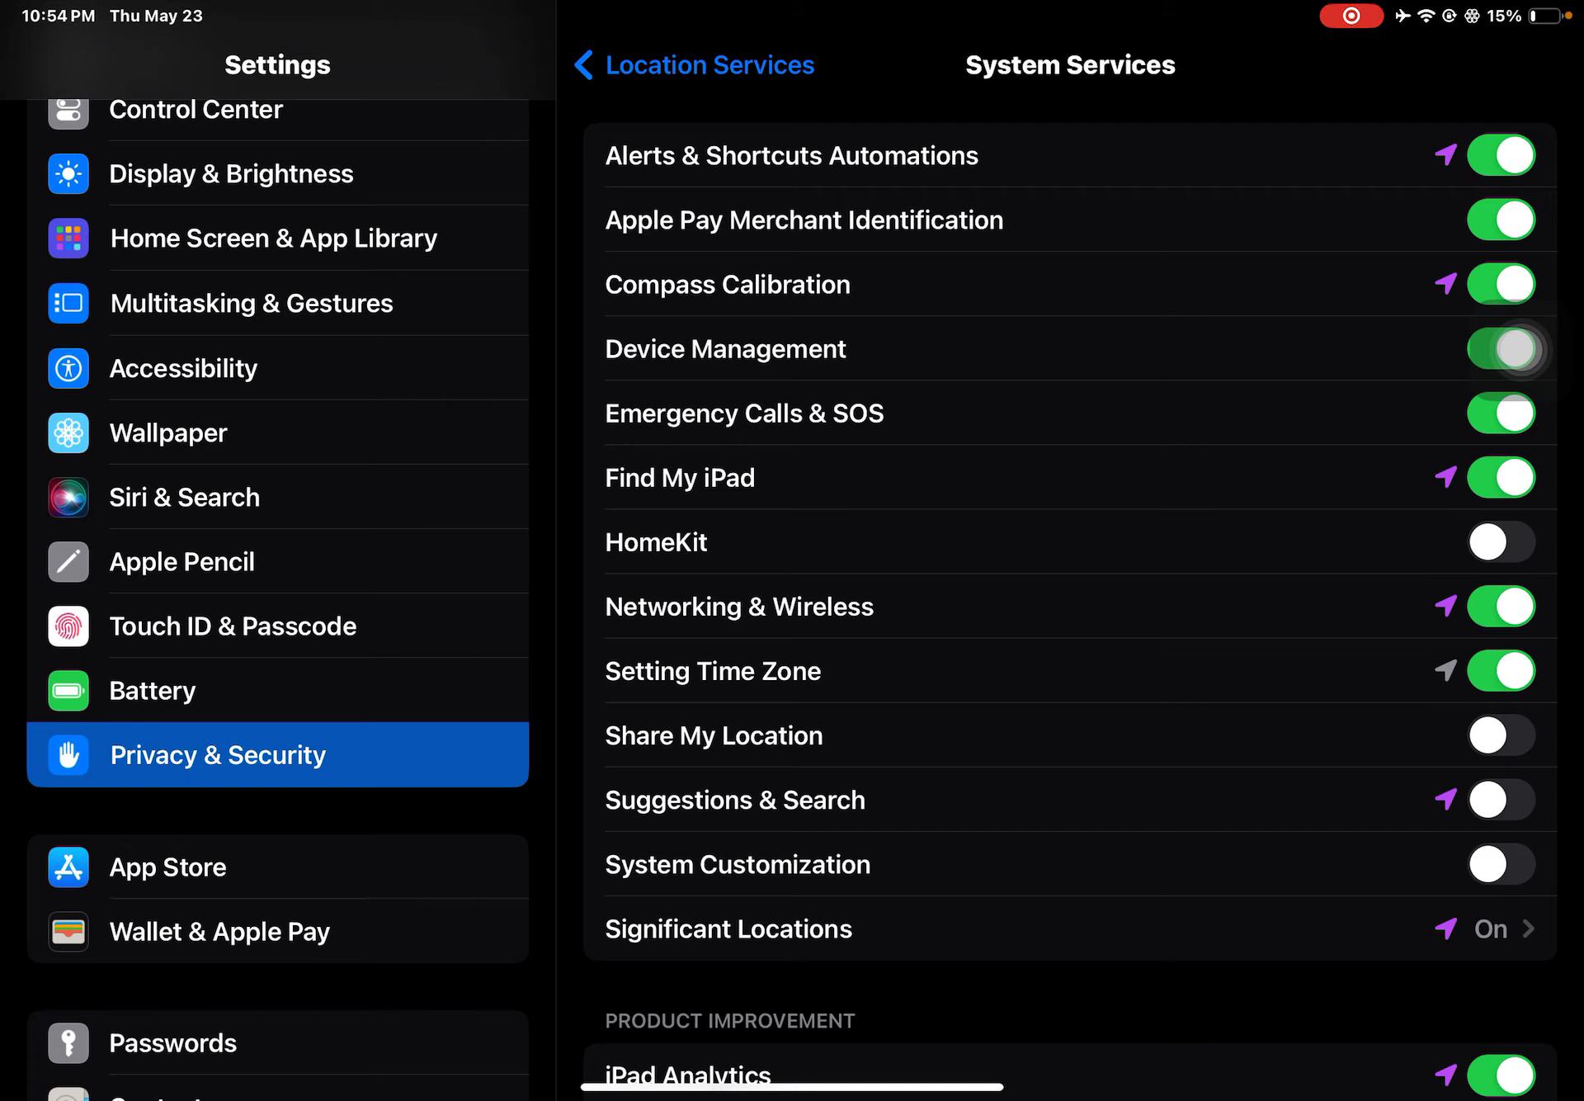
pyautogui.click(1500, 412)
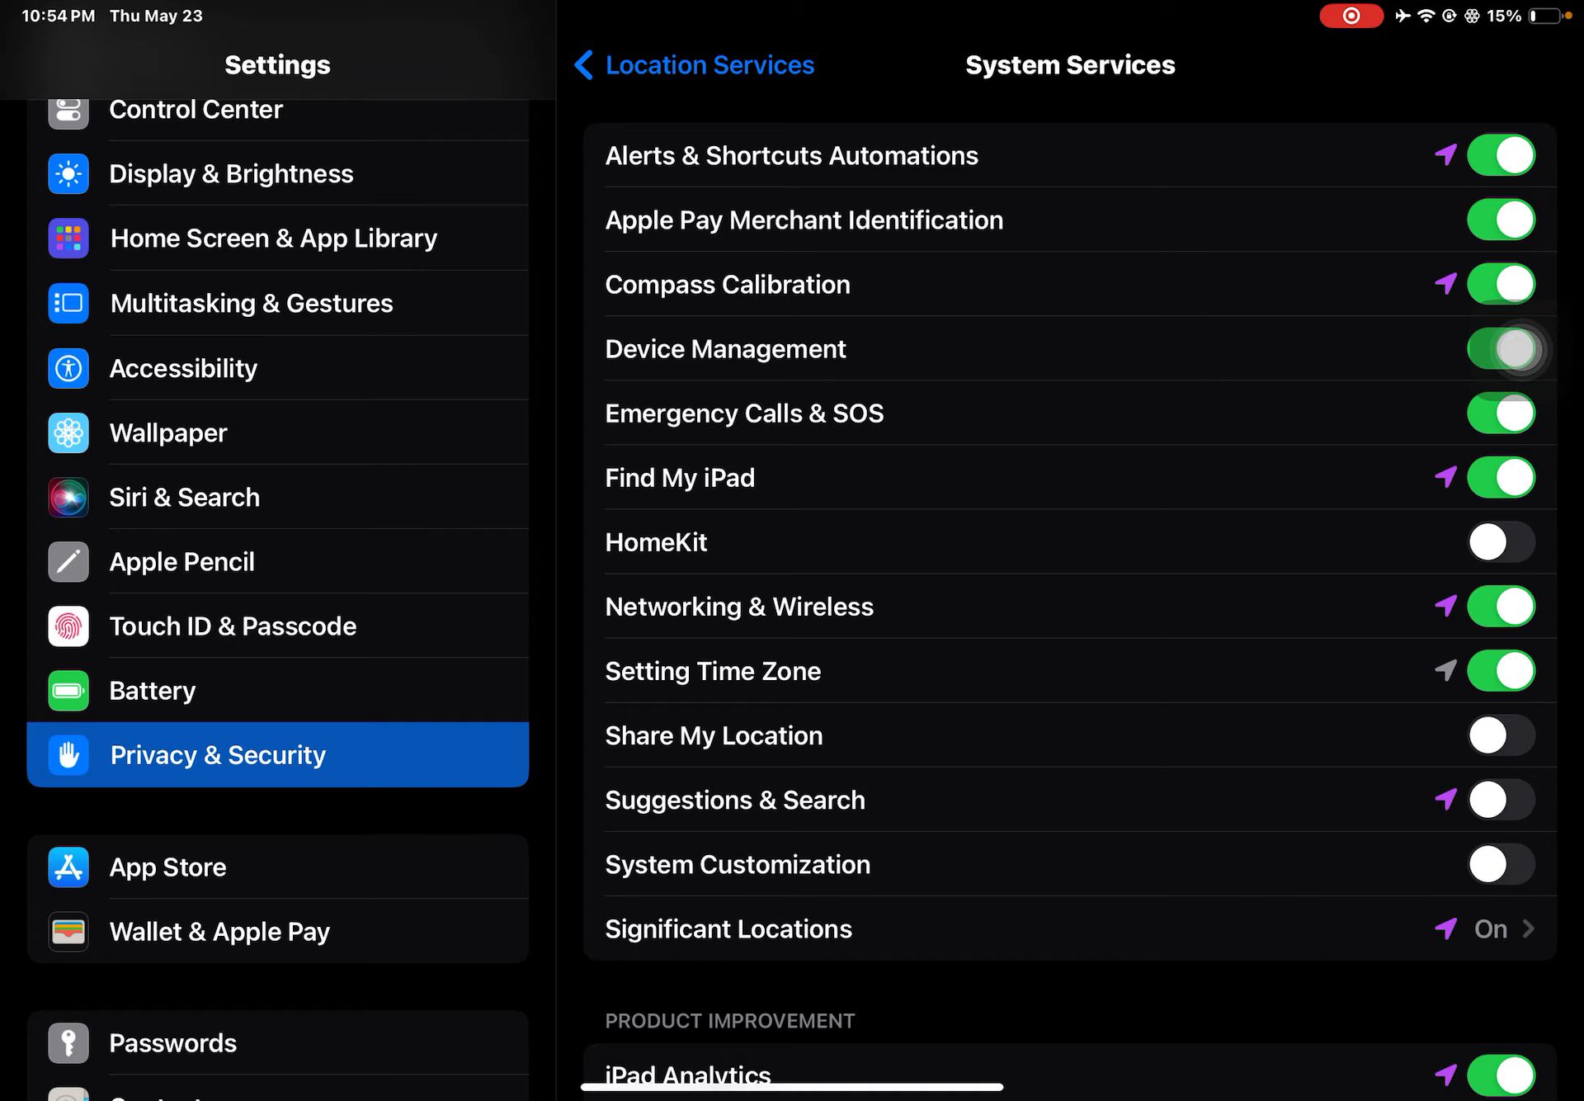
# Attempt to disable Networking & Wireless location, then cancel the alert to keep it on
pyautogui.click(1502, 606)
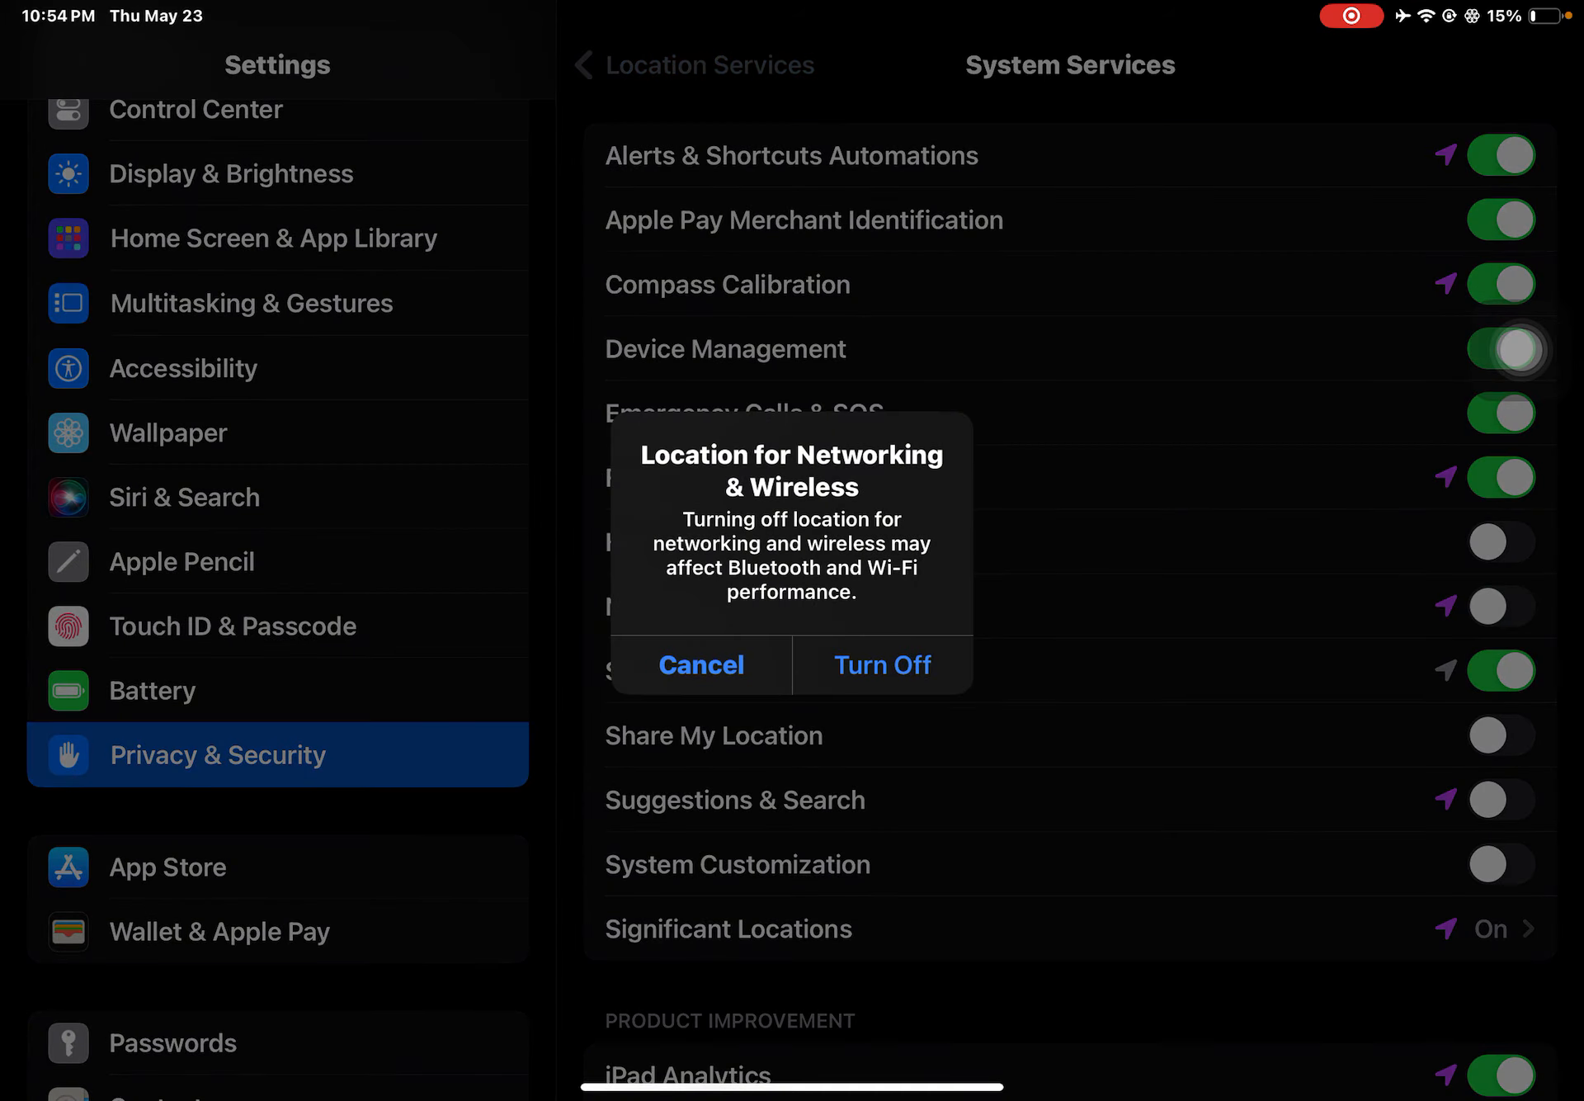
pyautogui.click(700, 665)
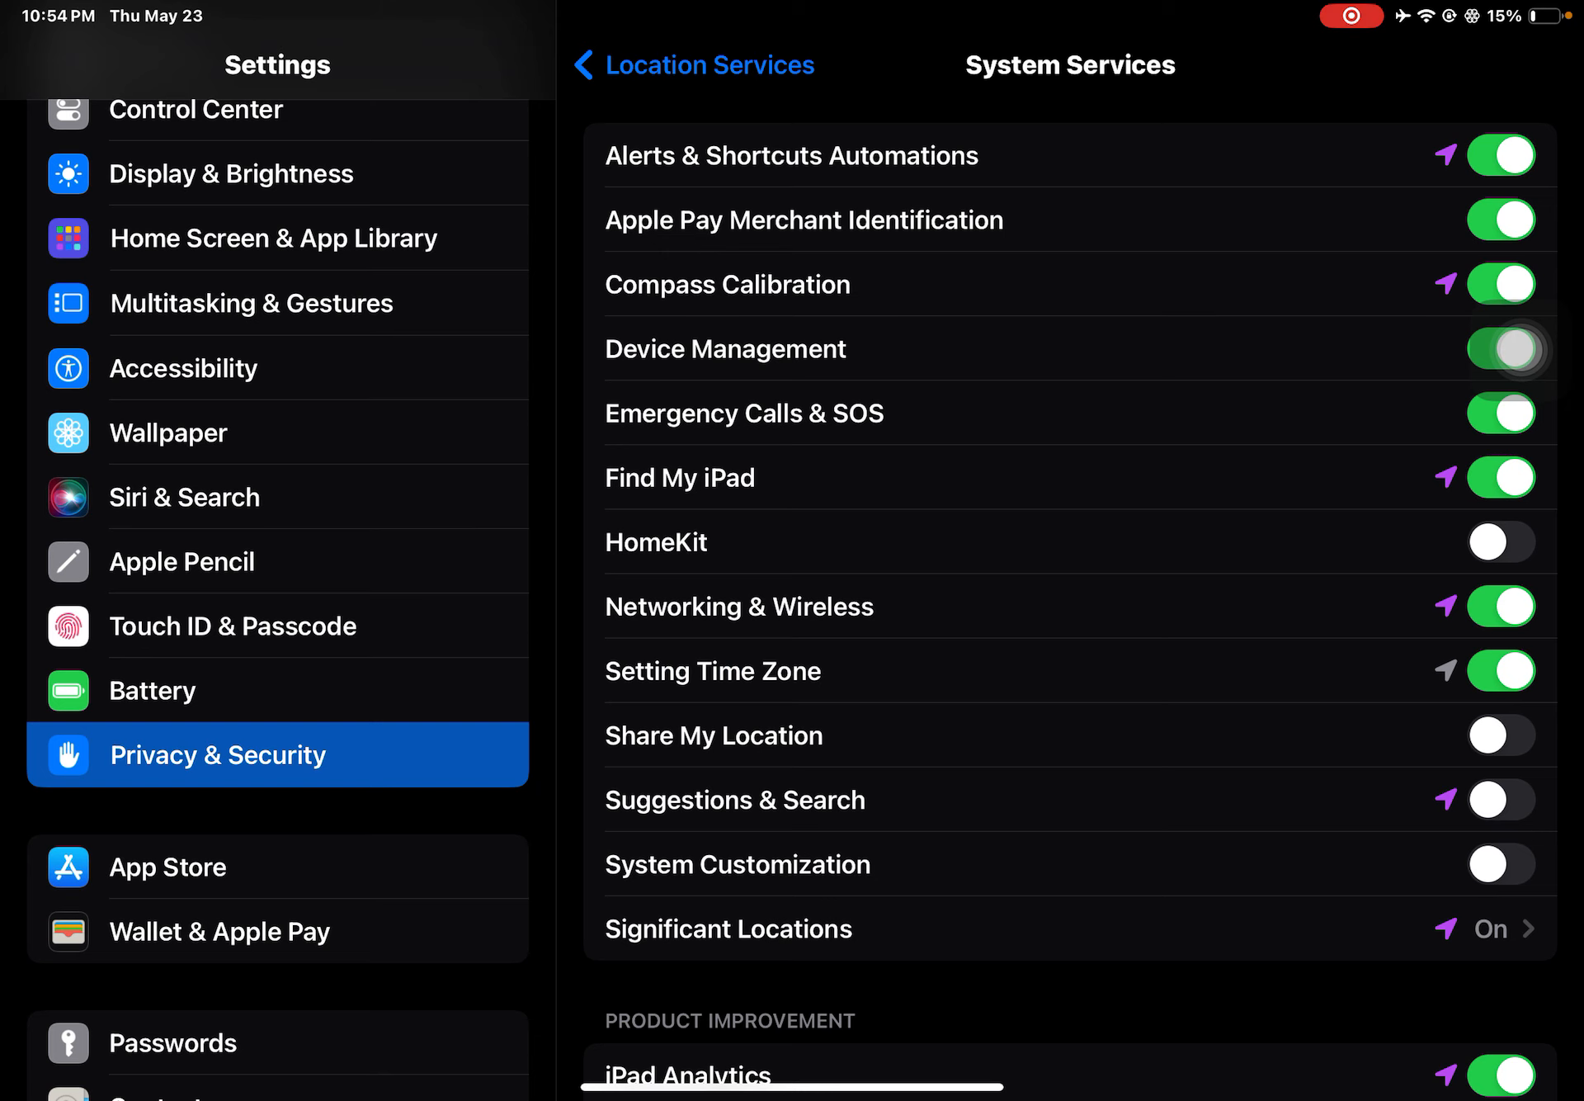
pyautogui.scroll(3)
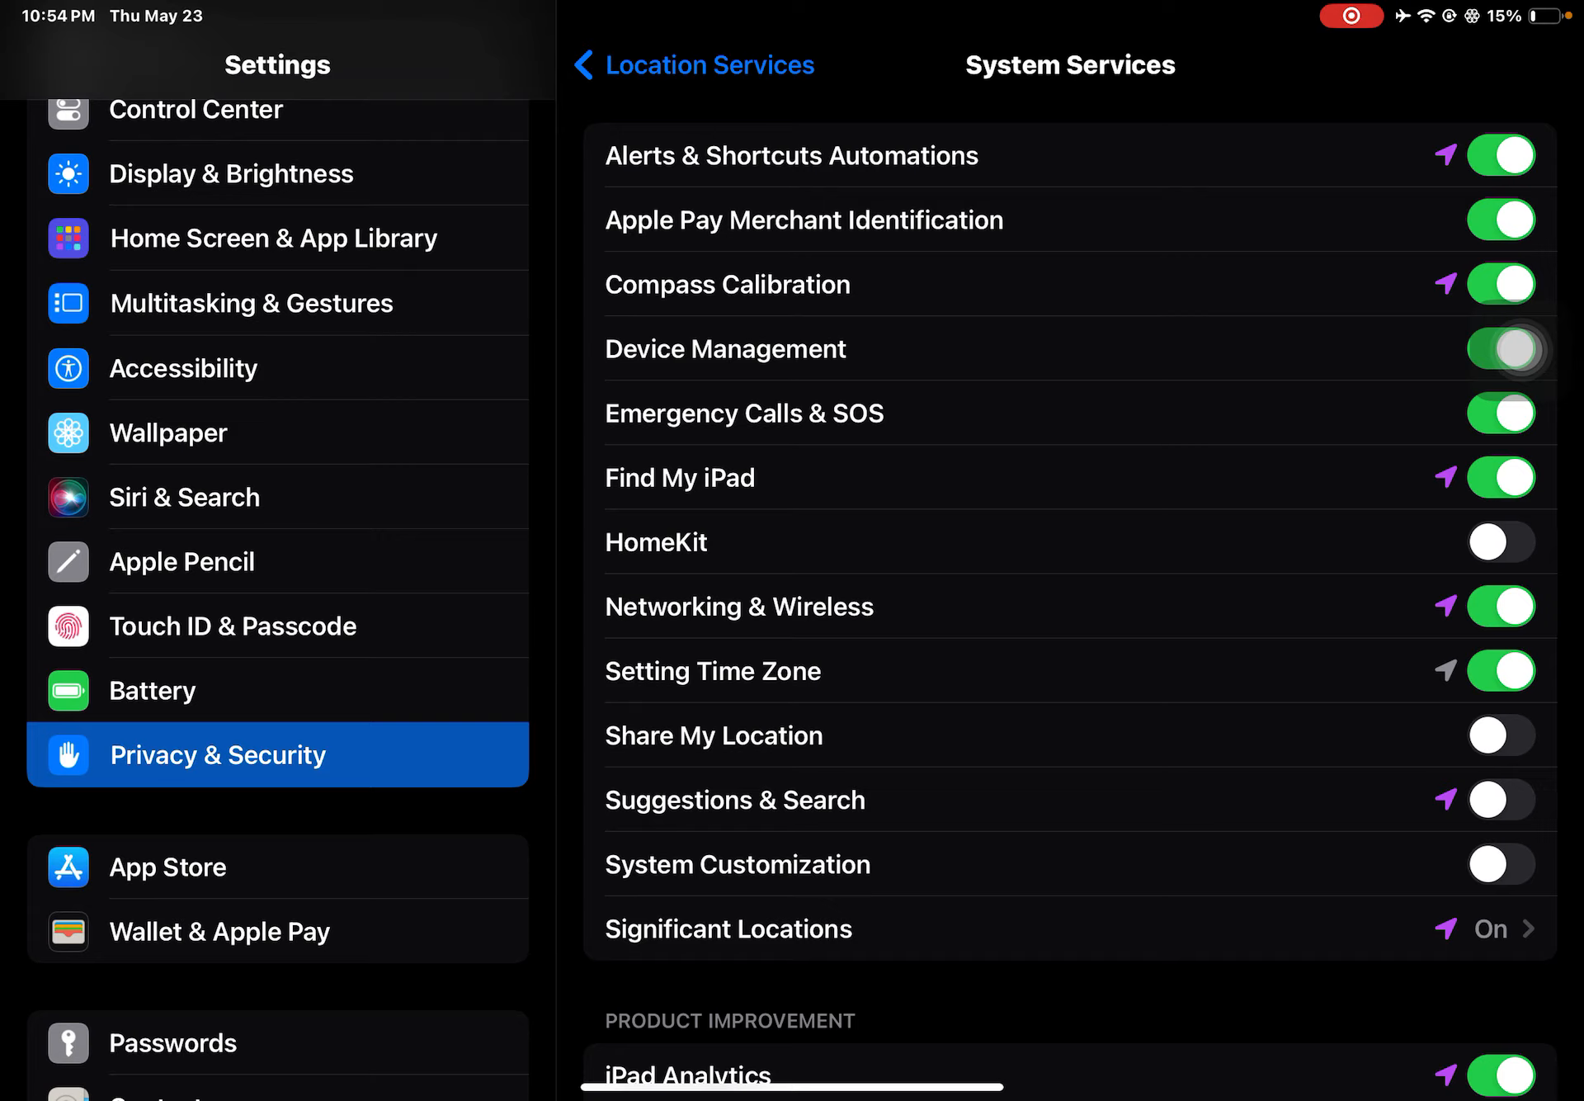
# Return to the Home Screen and bring up the slide-to-power-off screen via AssistiveTouch
pyautogui.press('home')
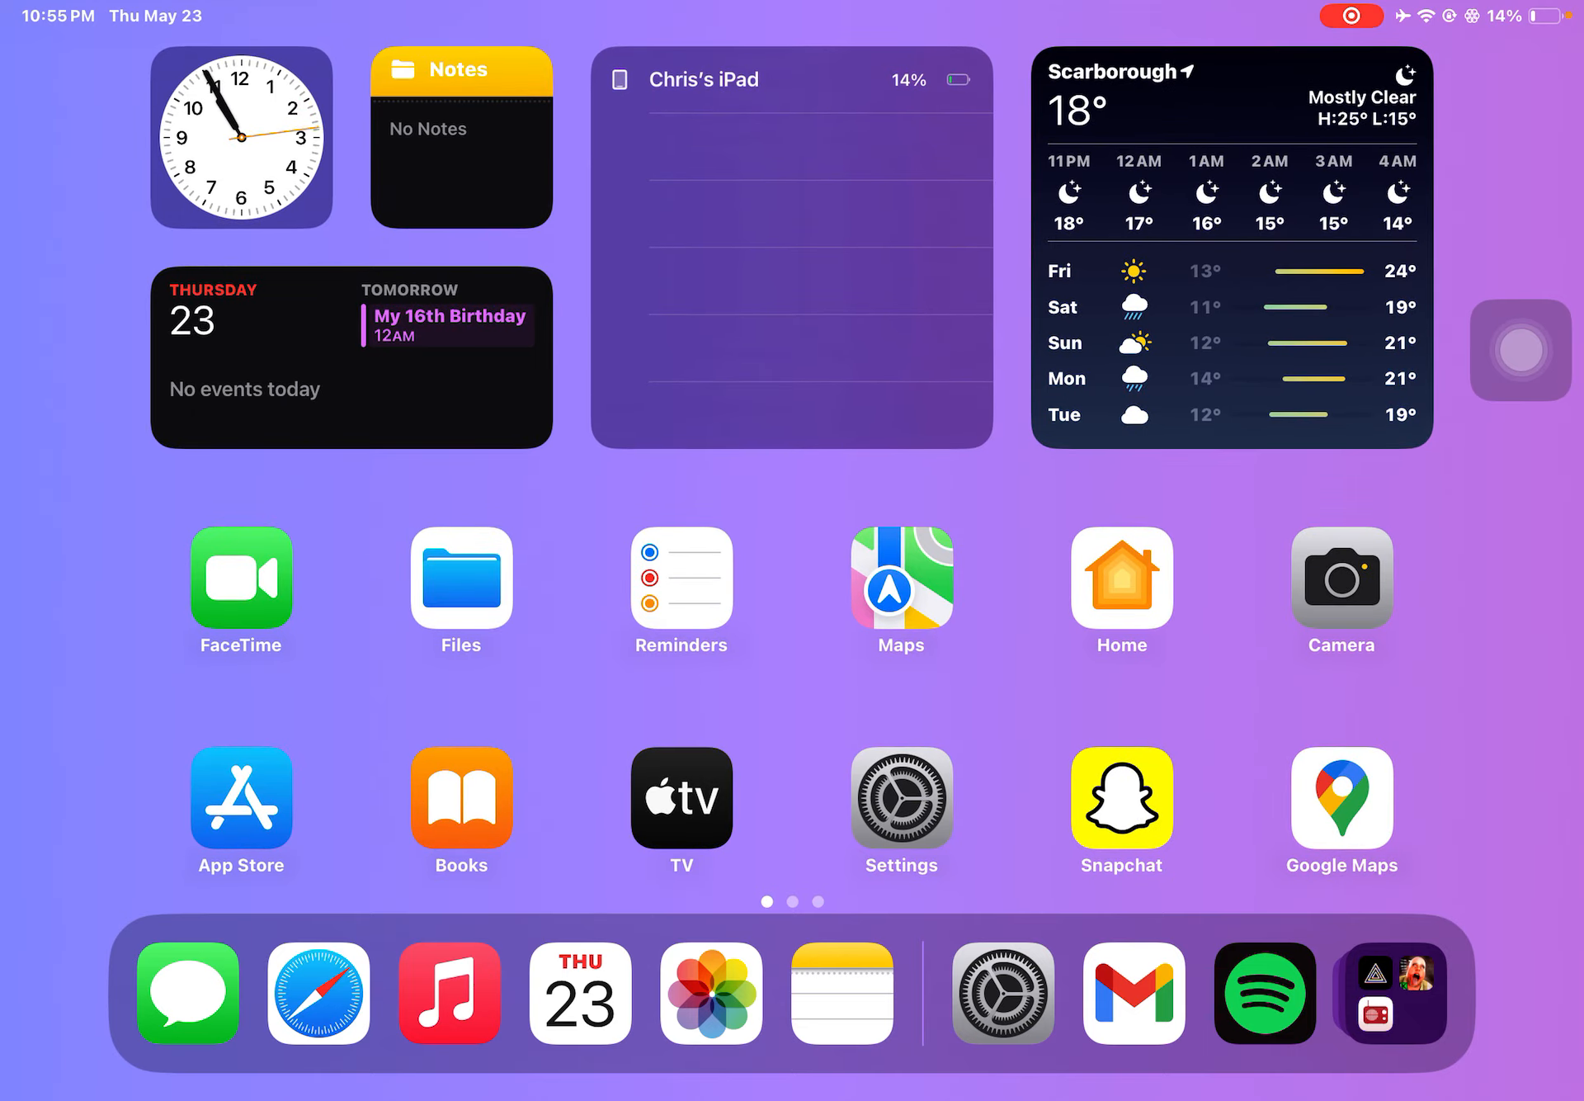
pyautogui.click(1518, 350)
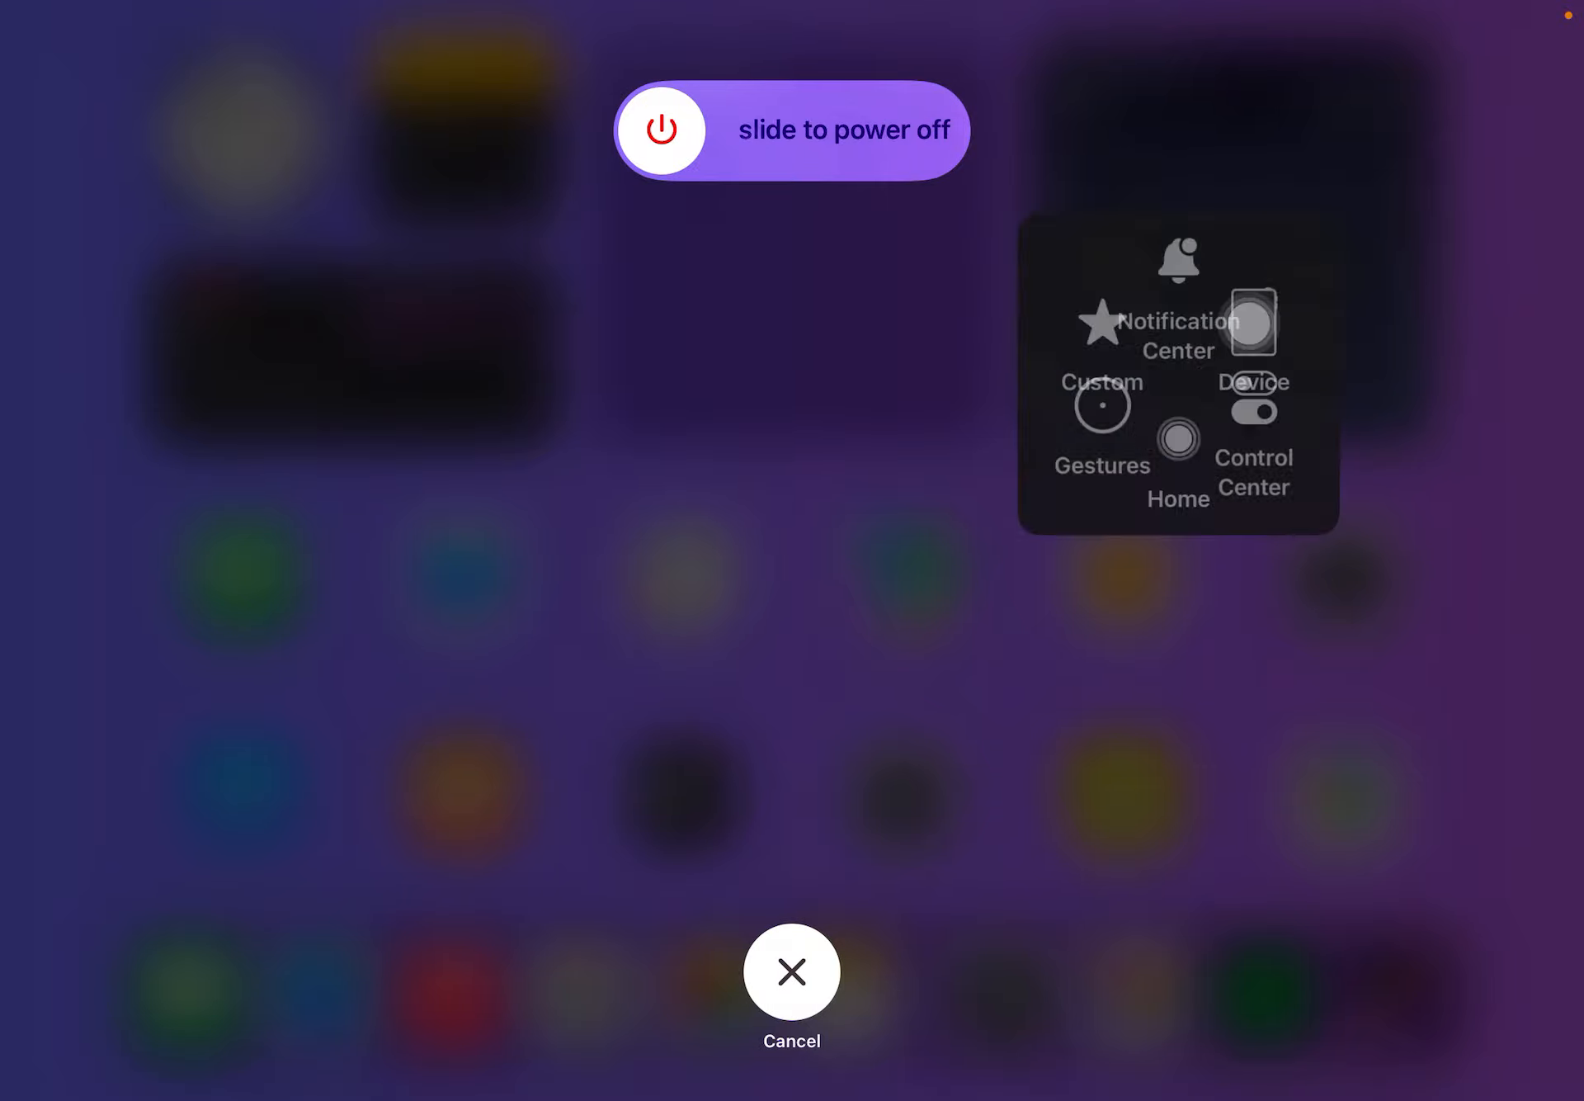